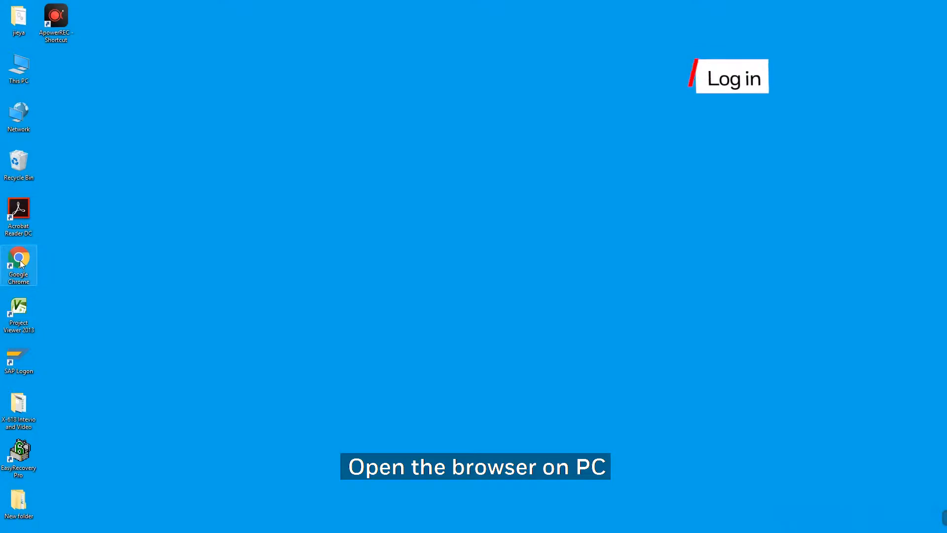
- Launch Chrome and load the Config System login page at 192.168.2.200, keeping English
double_click(19, 260)
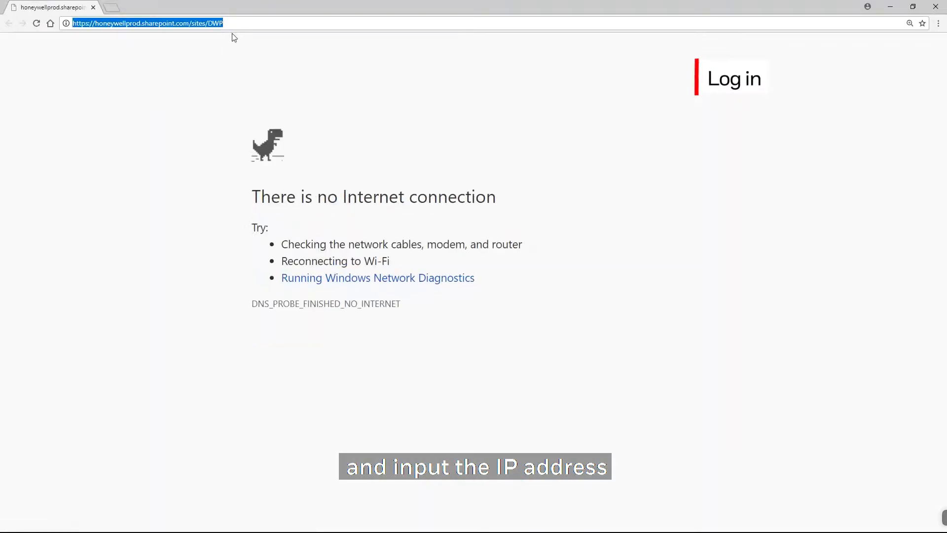
text(192.168.2.200)
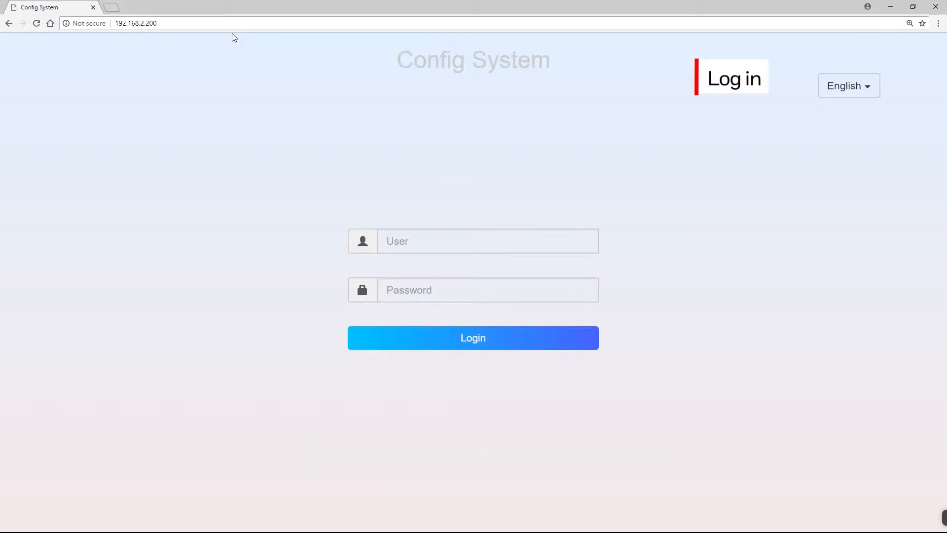
click(847, 85)
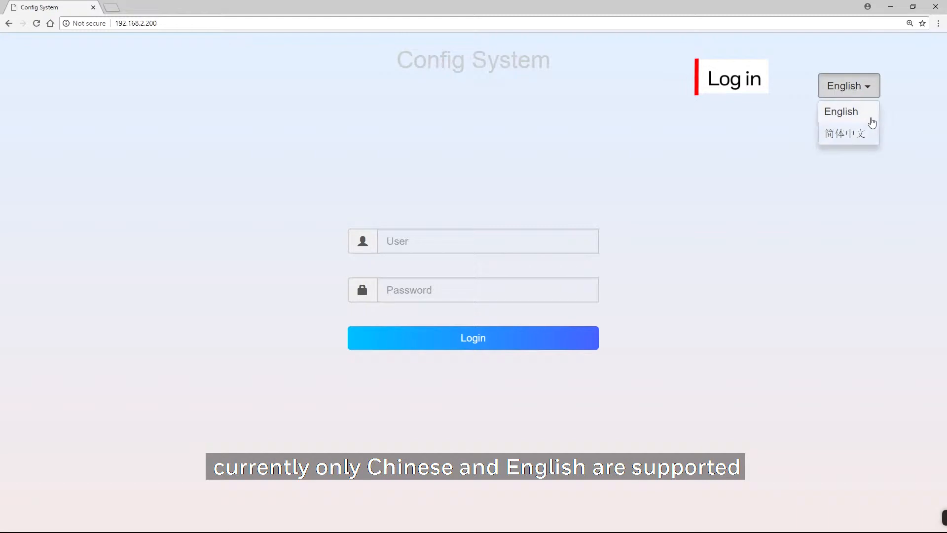
click(841, 111)
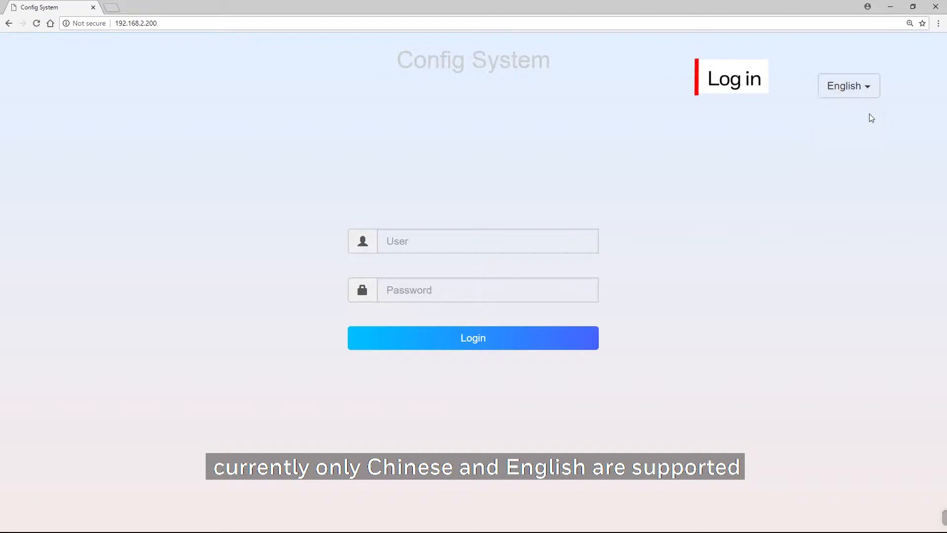
- Log in as user 'admin' with the default password
click(487, 241)
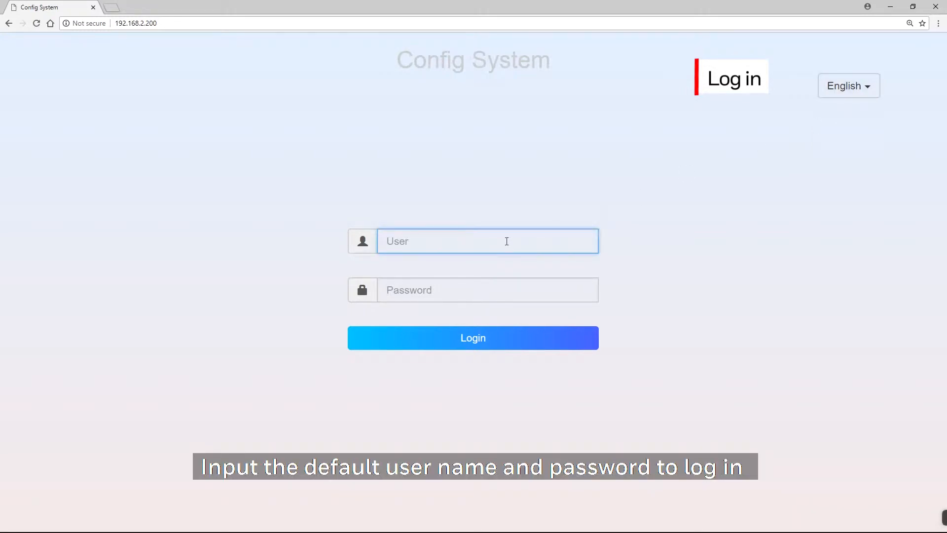
text(ad)
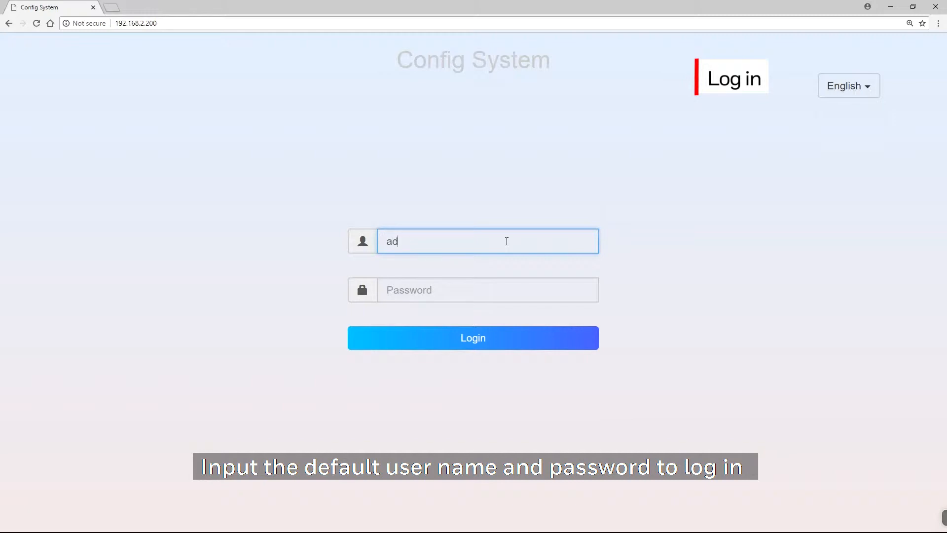
text(min)
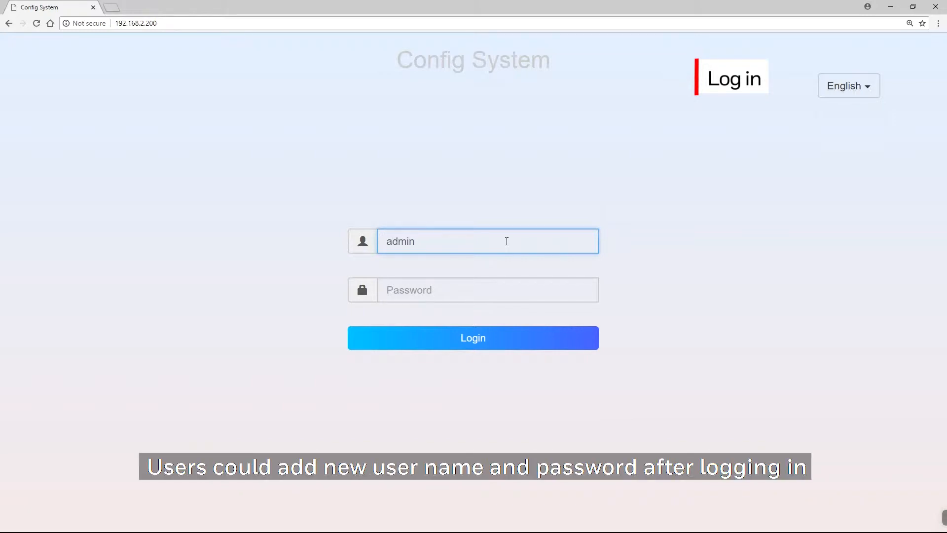
click(487, 289)
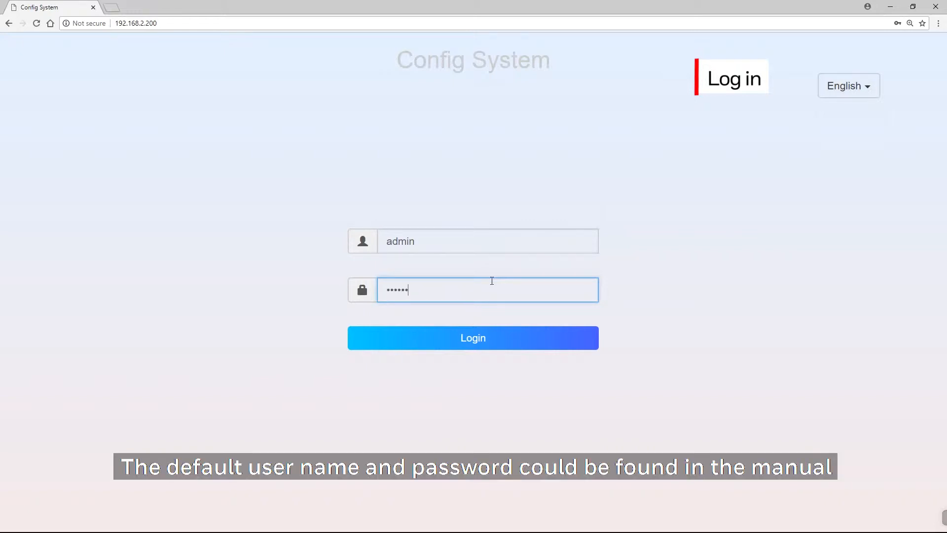
mouse_move(495, 313)
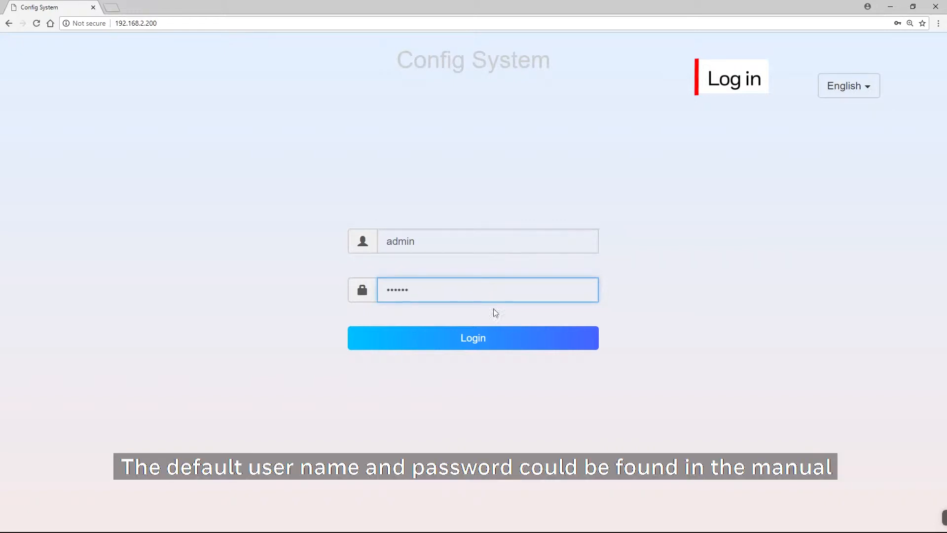
click(473, 337)
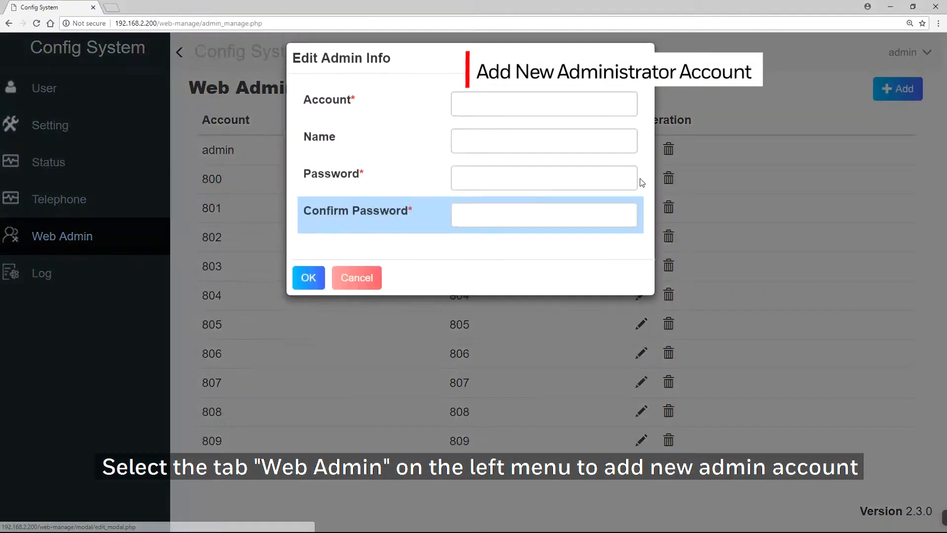
- Create admin account 810 named 810 with a confirmed password; decline Chrome's password saving
click(355, 277)
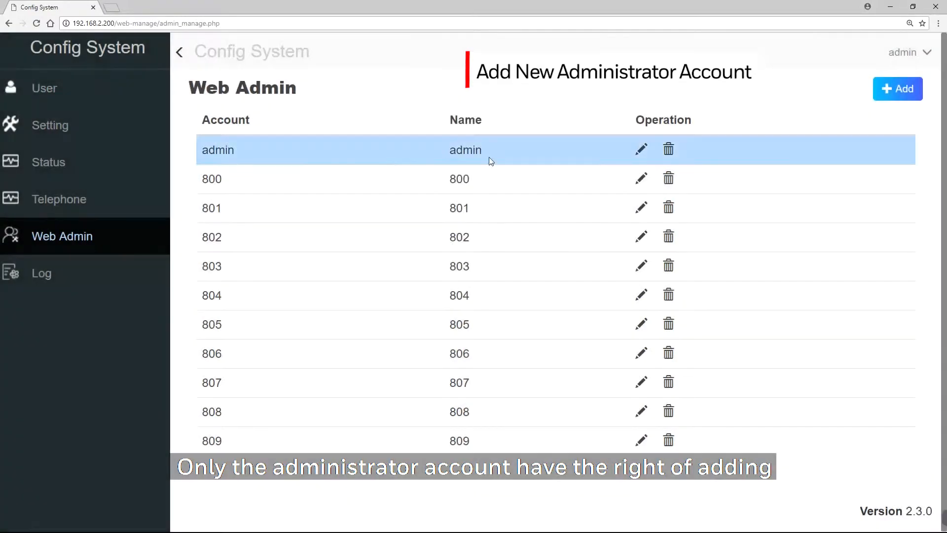
click(896, 89)
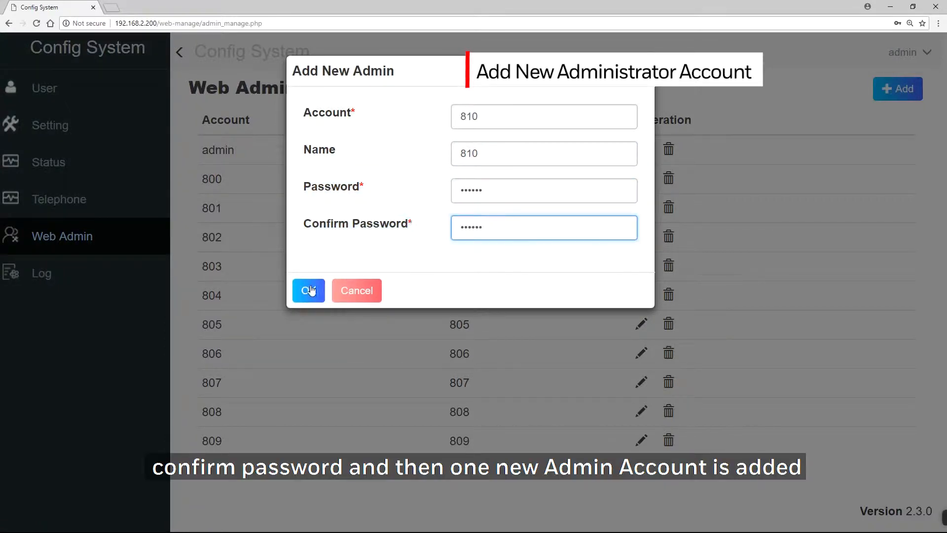
click(309, 291)
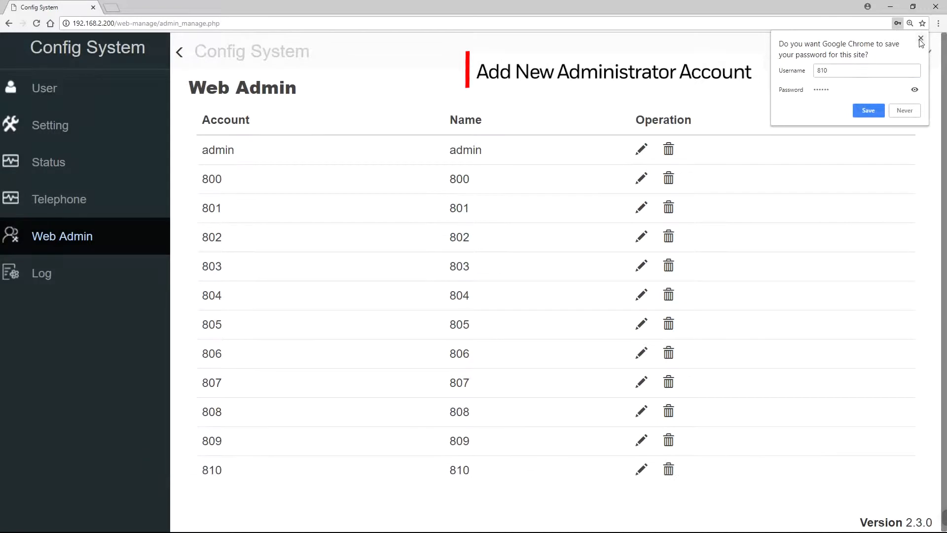
click(921, 40)
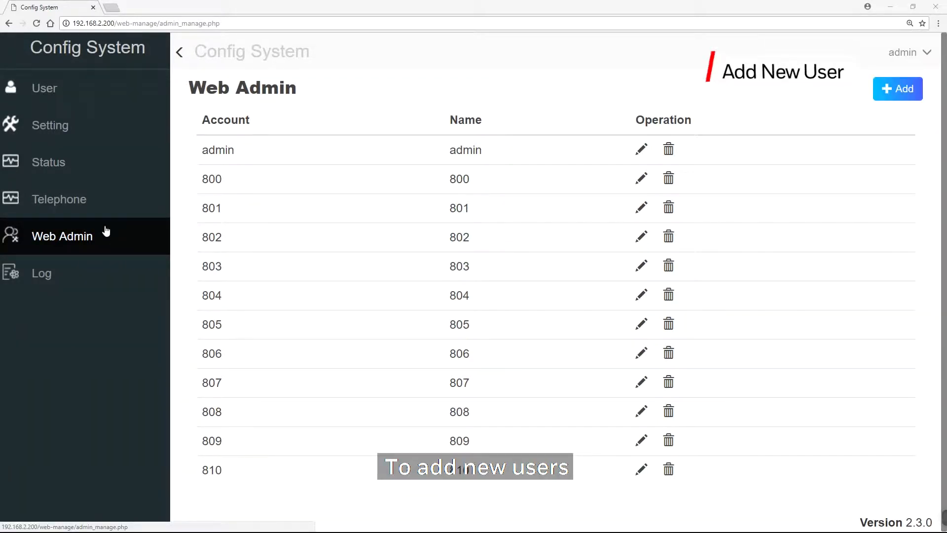
- Add user account 512 with a confirmed password from the User page
click(43, 89)
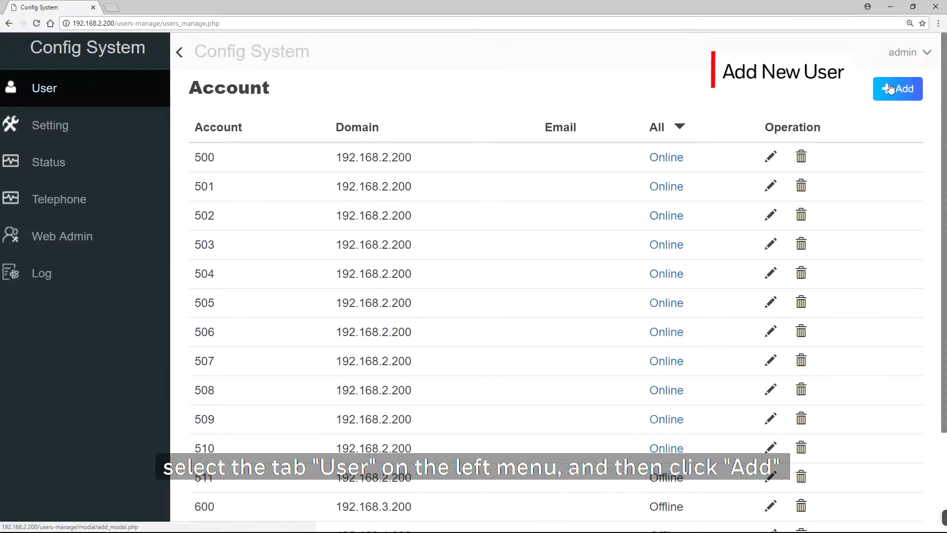
click(897, 89)
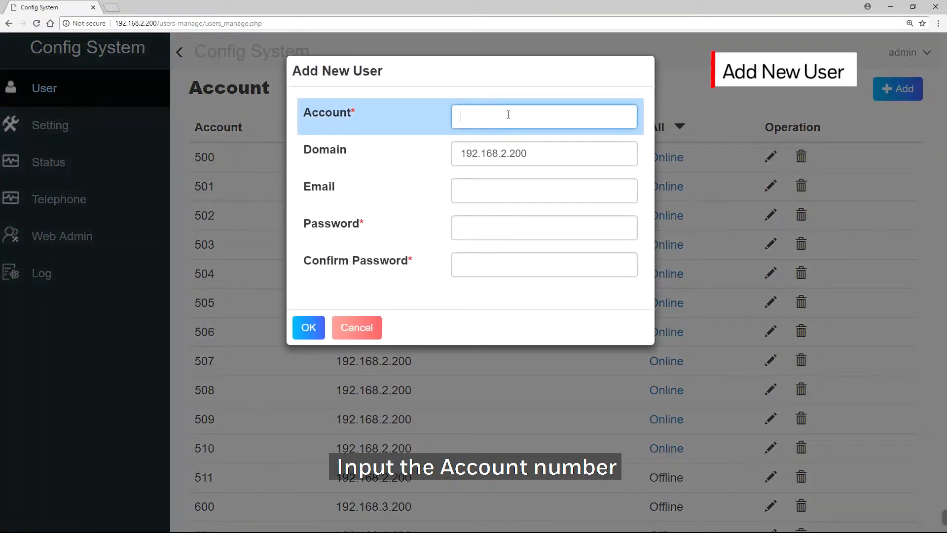
text(512)
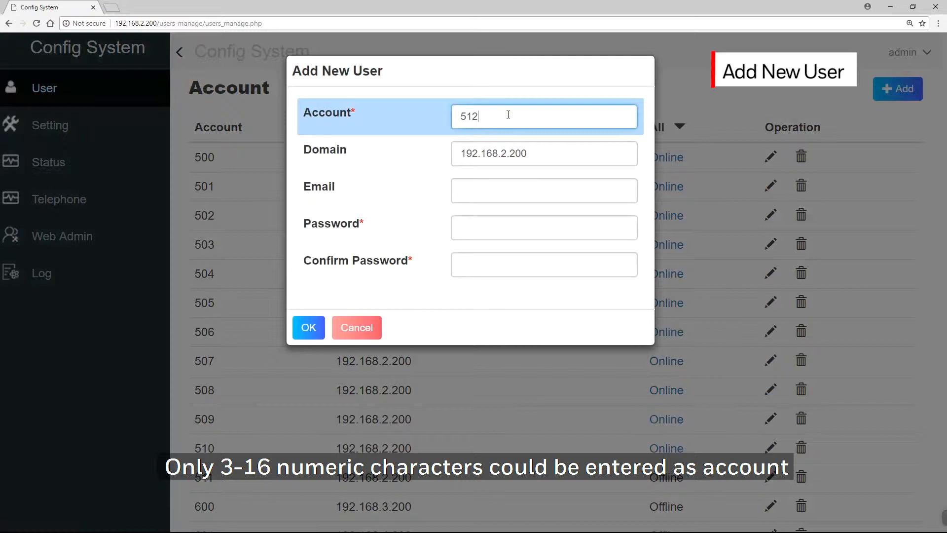
click(543, 153)
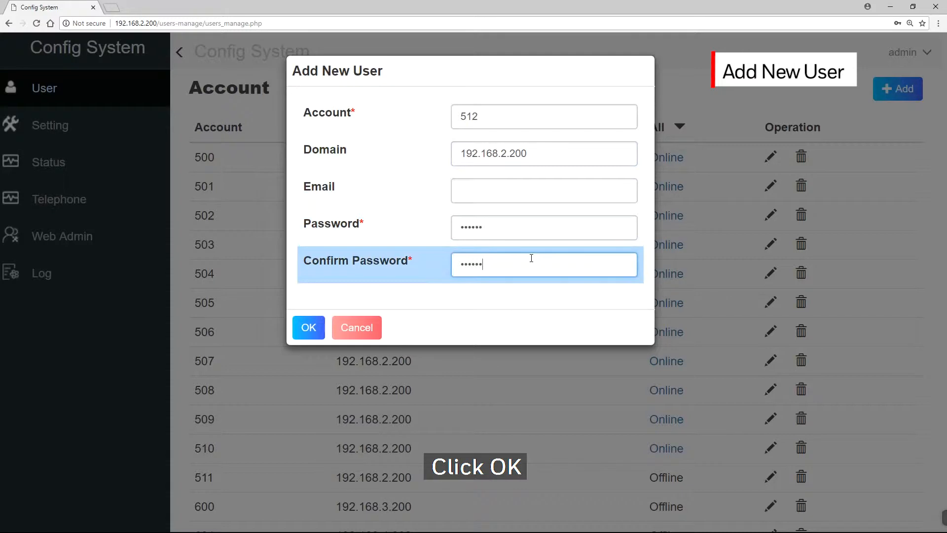
click(307, 328)
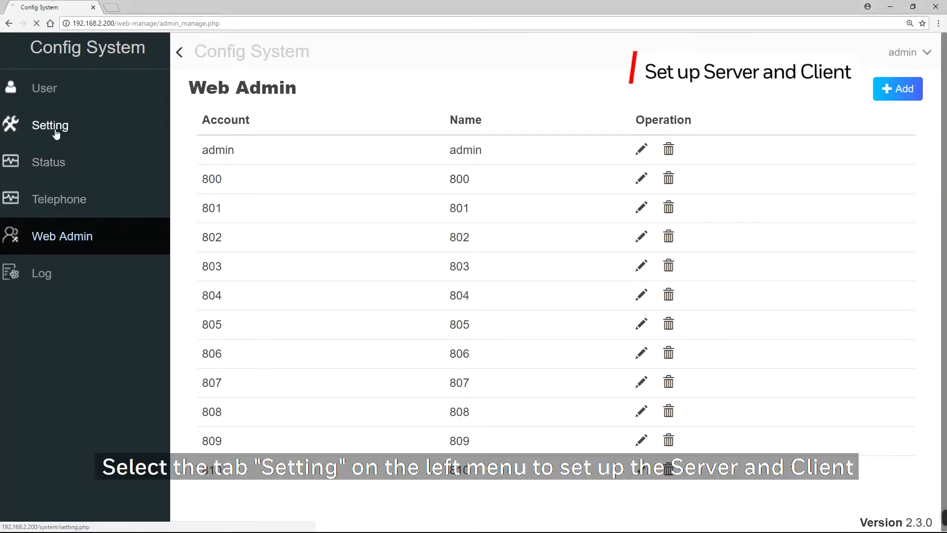
- In server settings, try the Remote server type and browse its server IP choices
click(50, 125)
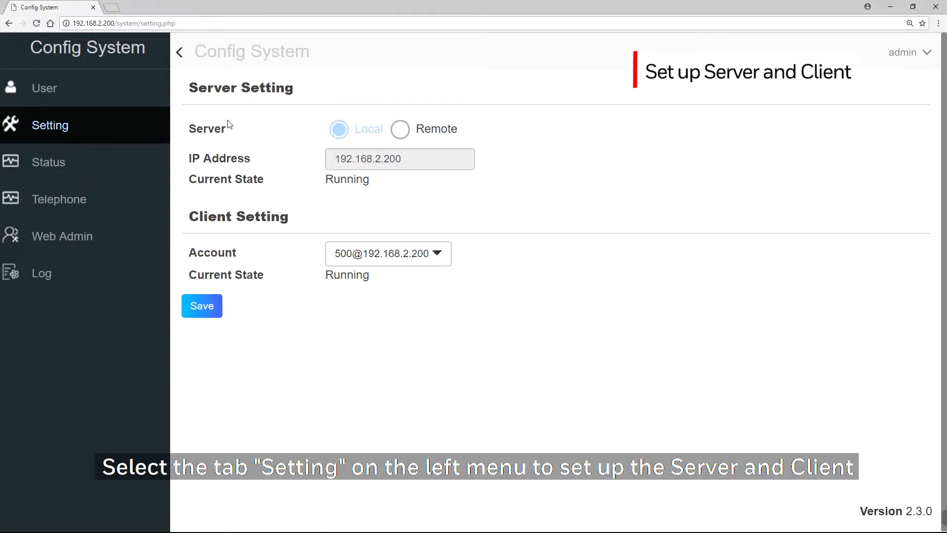
mouse_move(338, 129)
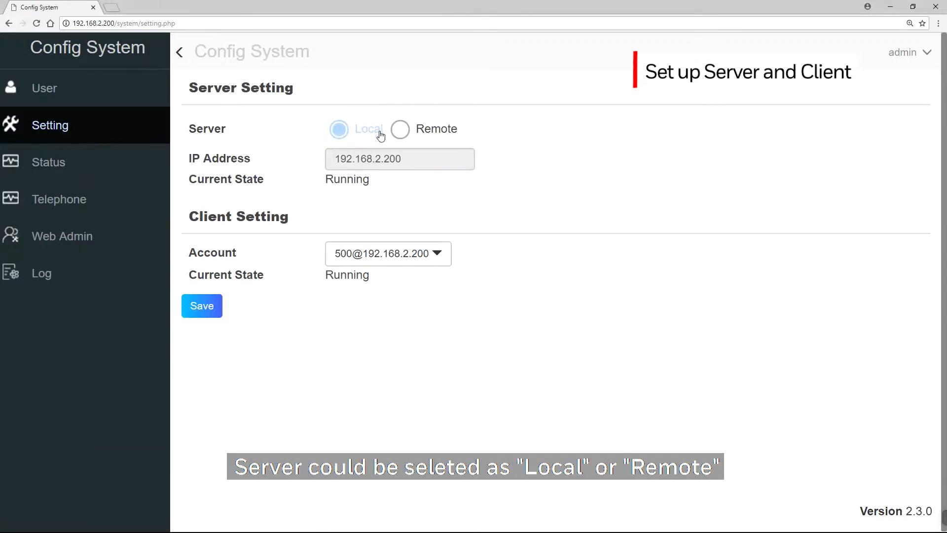
click(399, 129)
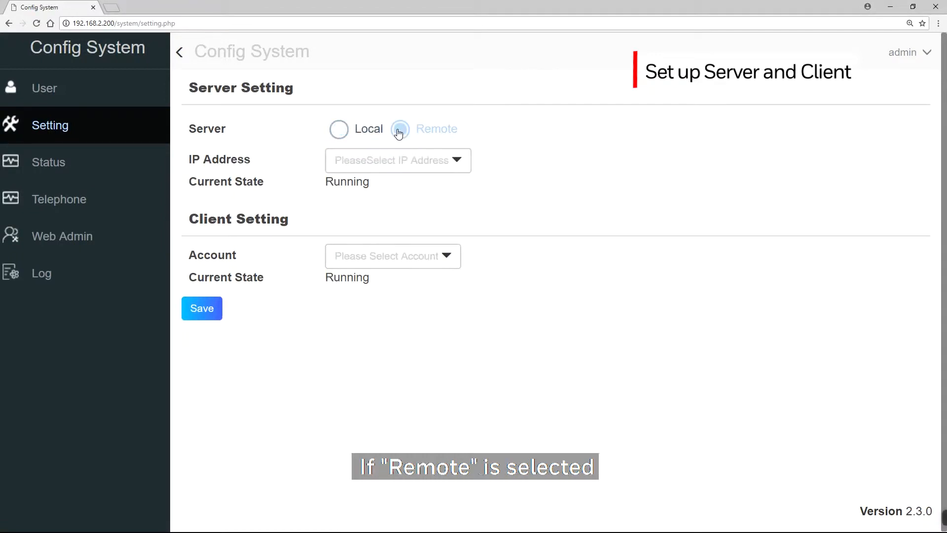
click(397, 159)
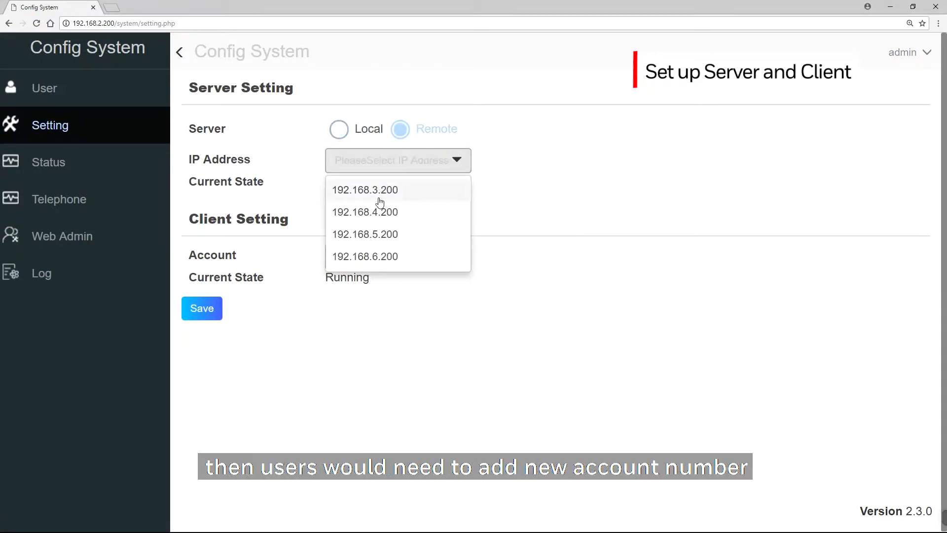
click(365, 189)
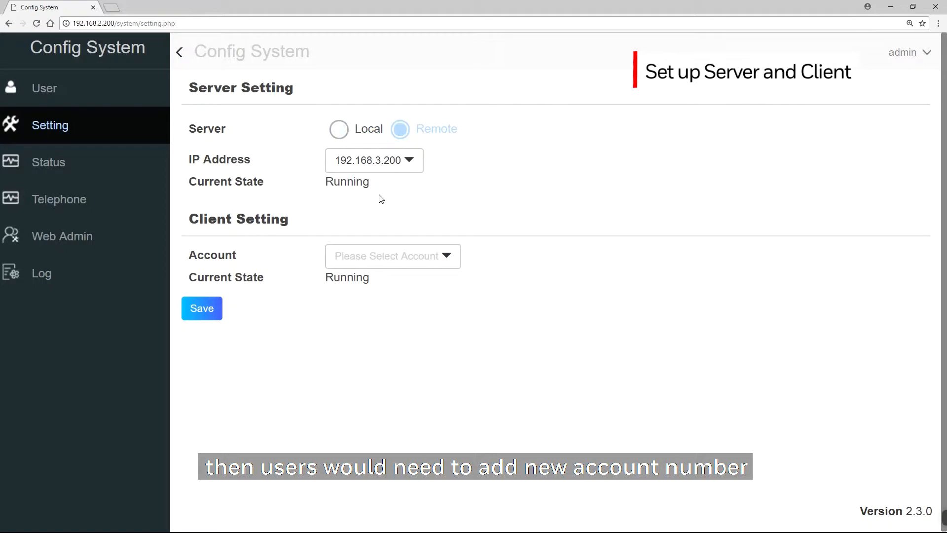
- Set the device as Local server with client account 501 and save
click(339, 129)
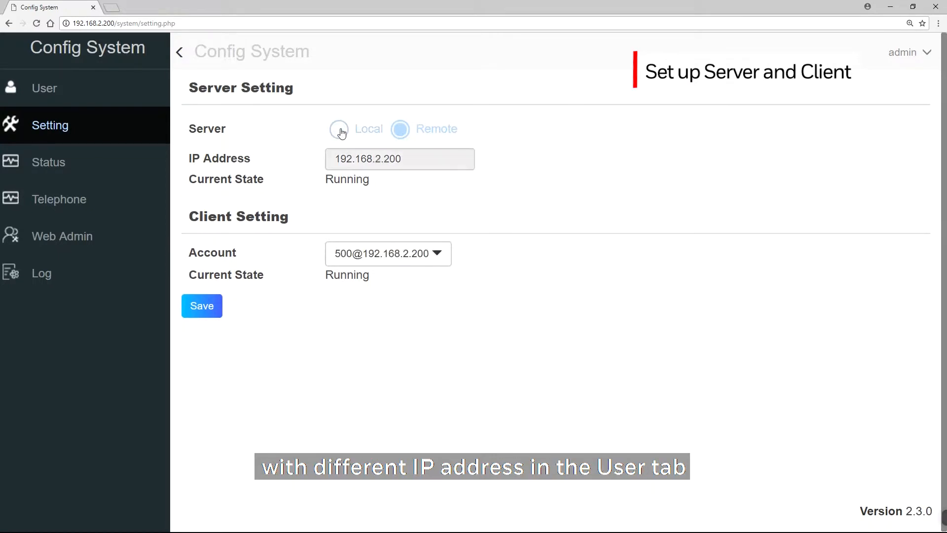
click(387, 253)
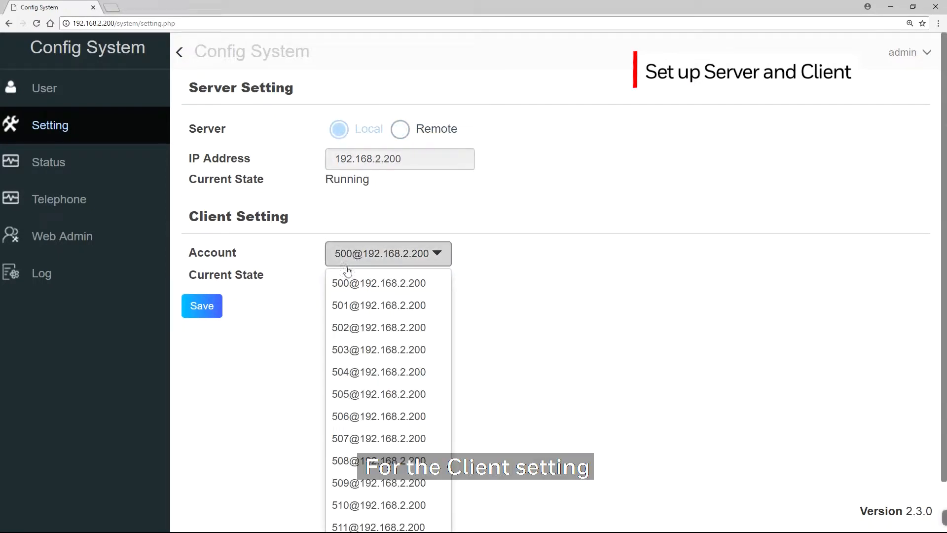
click(378, 305)
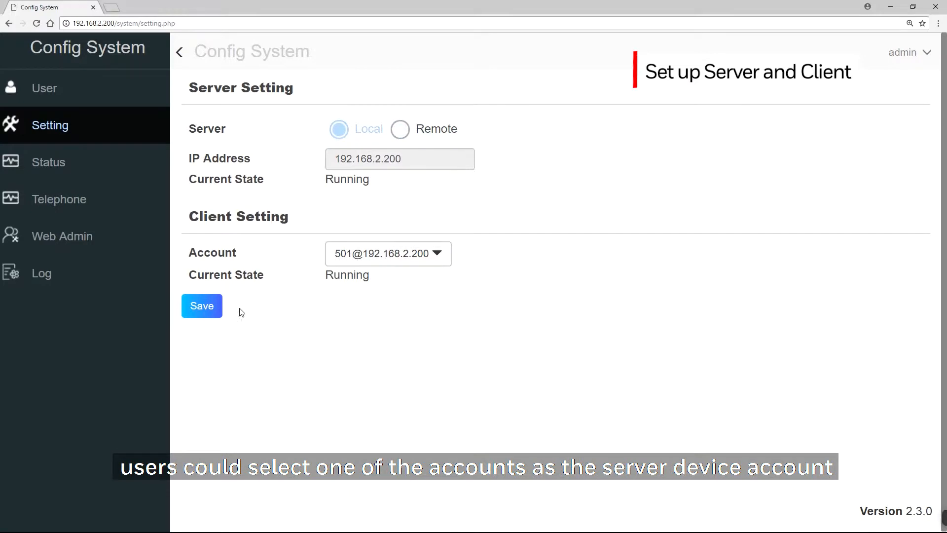
mouse_move(208, 310)
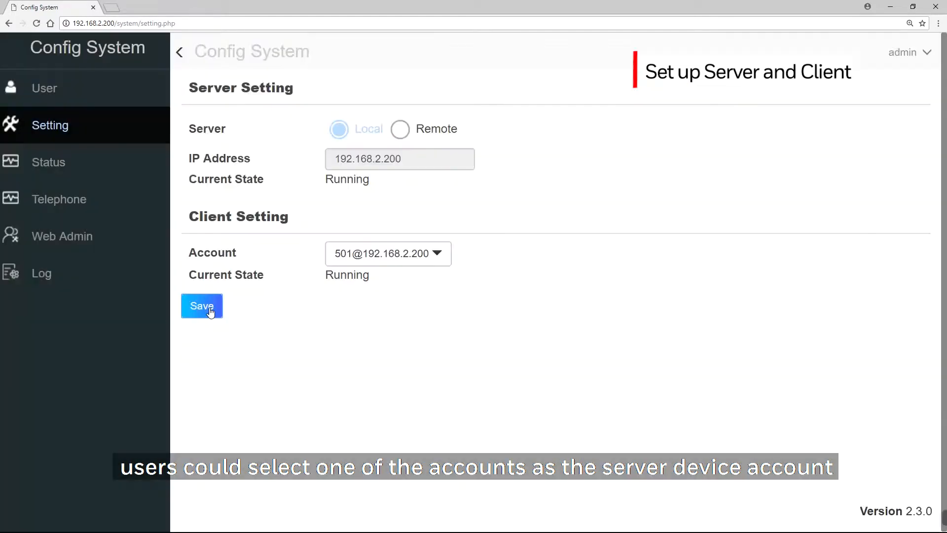
mouse_move(259, 299)
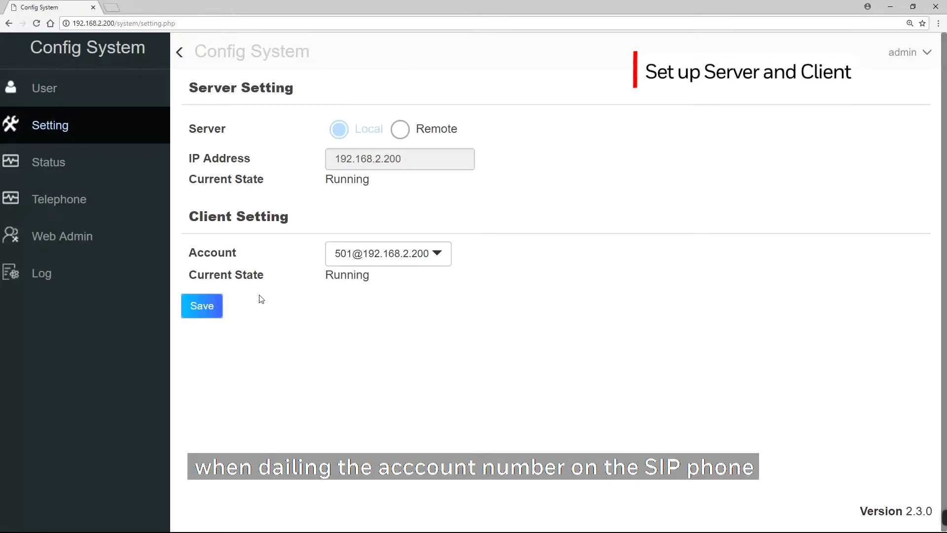
click(48, 161)
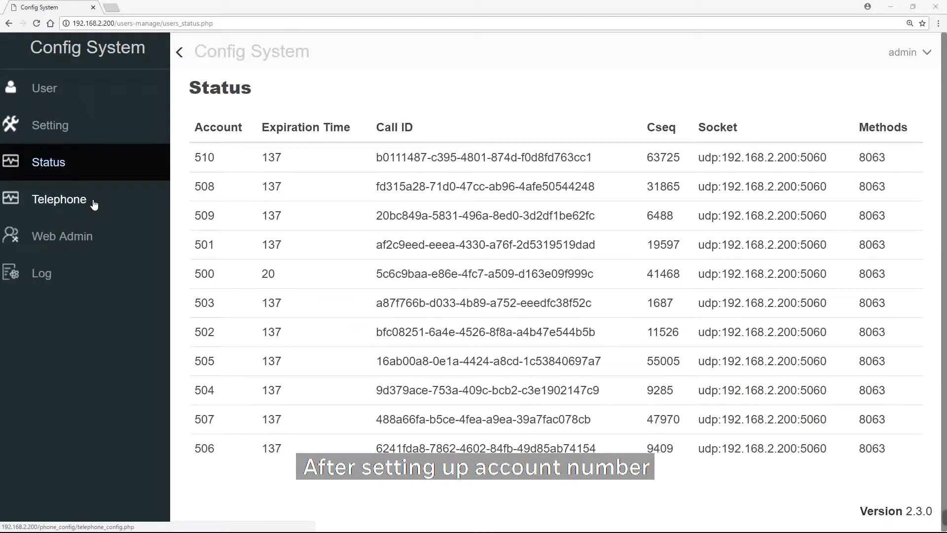
- Upload all seven chime WAV files from the CHIME folder via Common Information
click(59, 199)
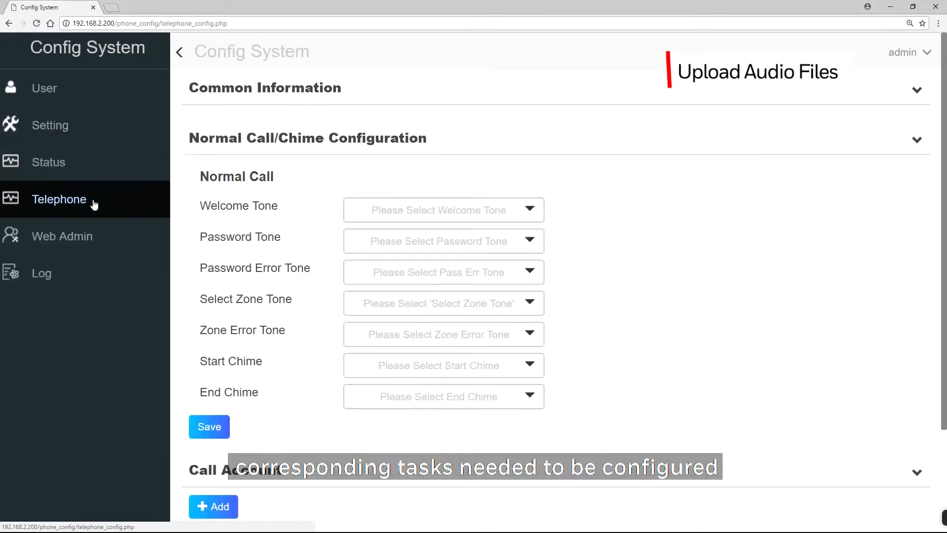
mouse_move(500, 137)
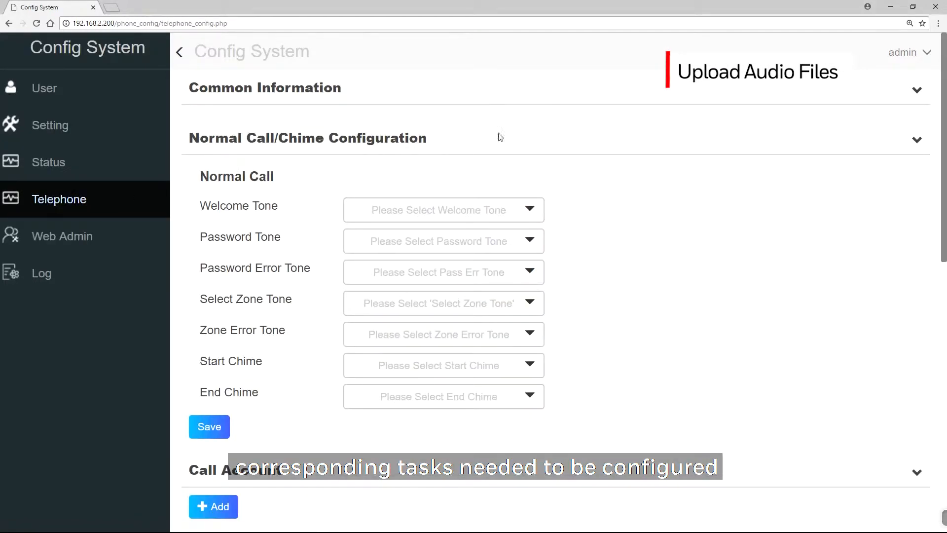
click(915, 89)
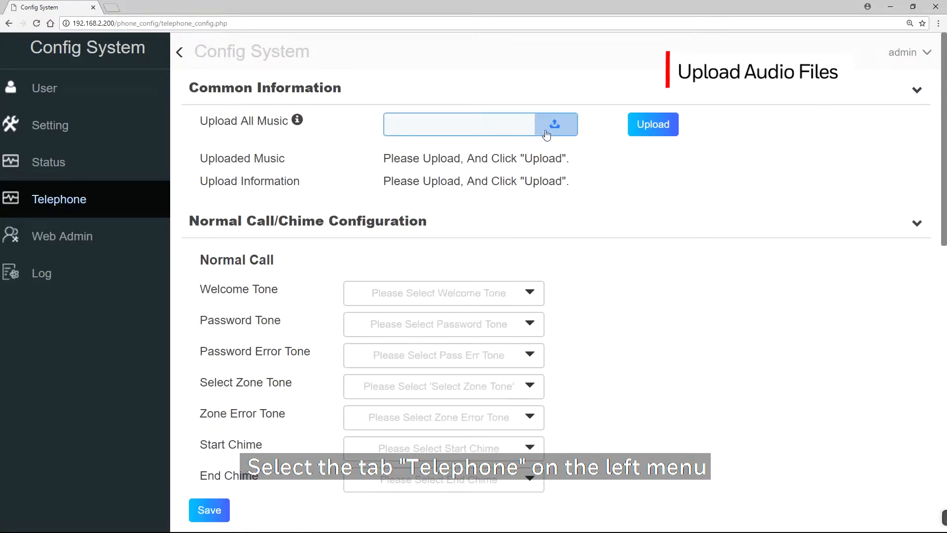
click(554, 124)
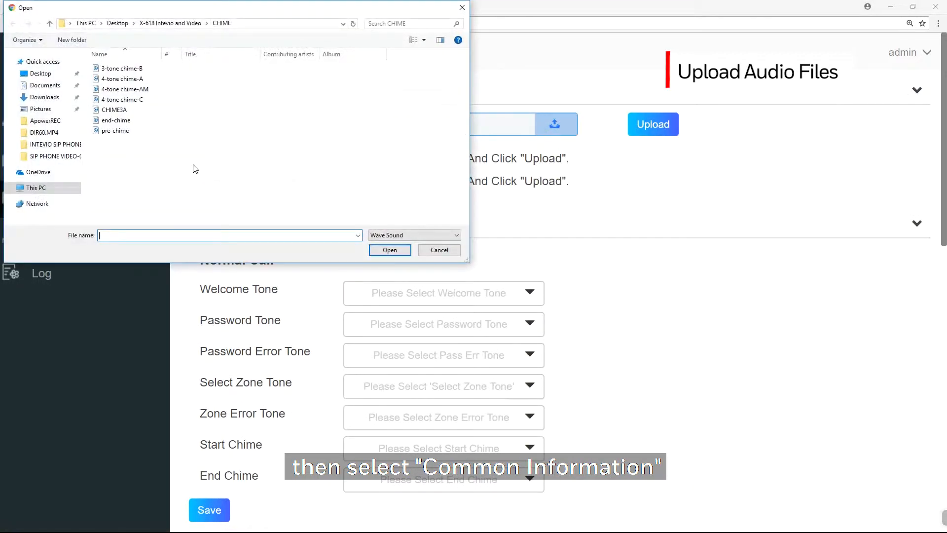
key(ctrl+a)
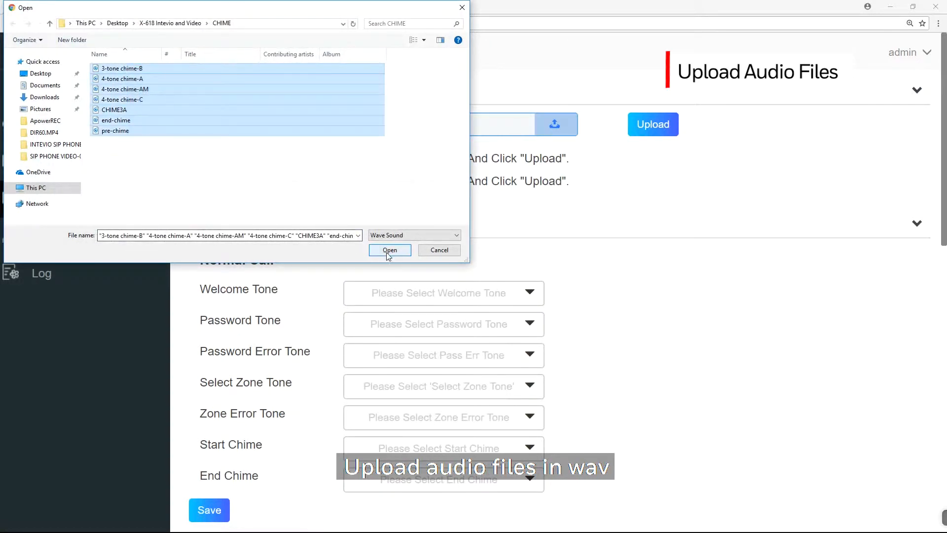
click(390, 249)
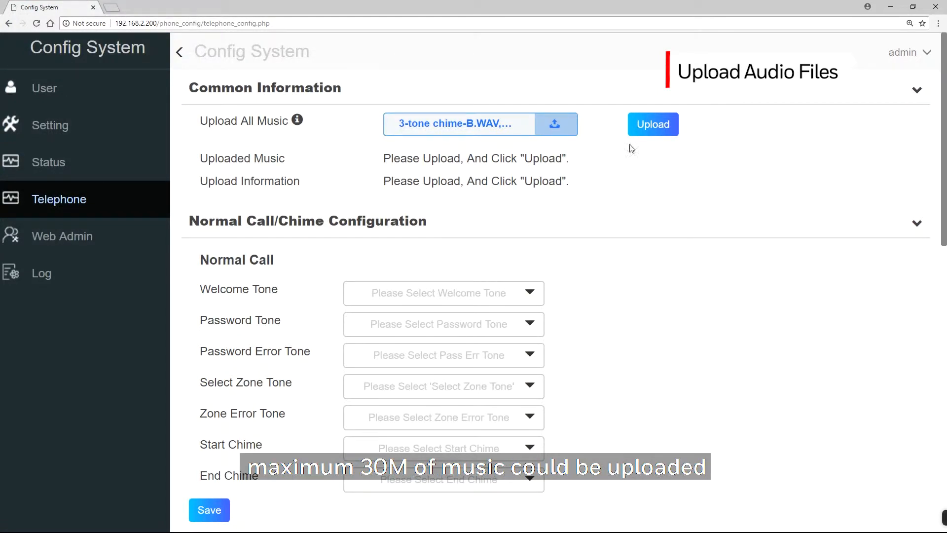
mouse_move(653, 131)
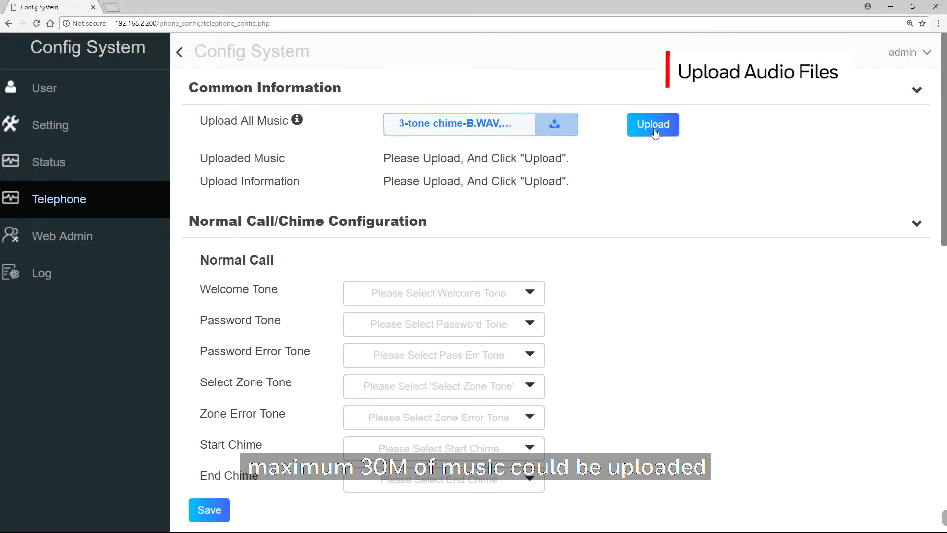
click(652, 125)
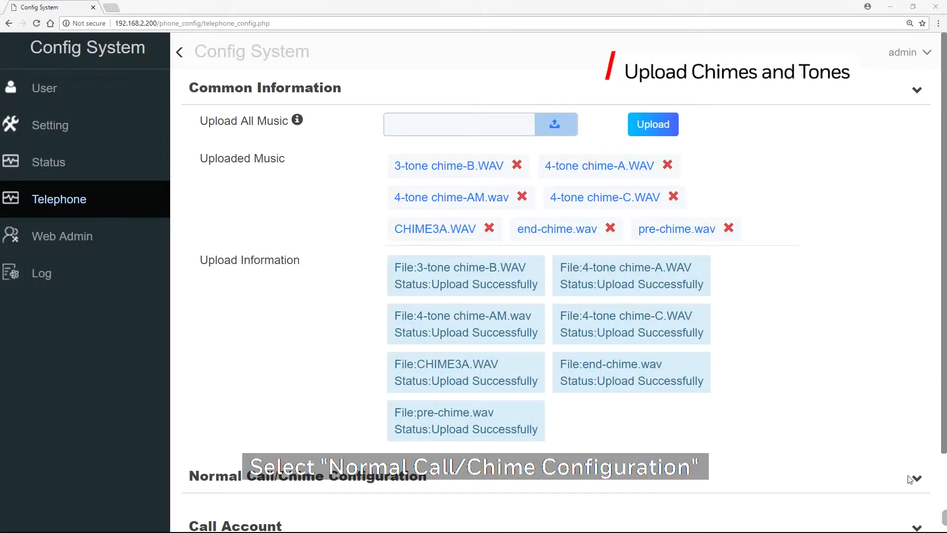
- Set welcome tone 3-tone chime-B, password tone 4-tone chime-A, password error chime-AM
scroll(down, 3)
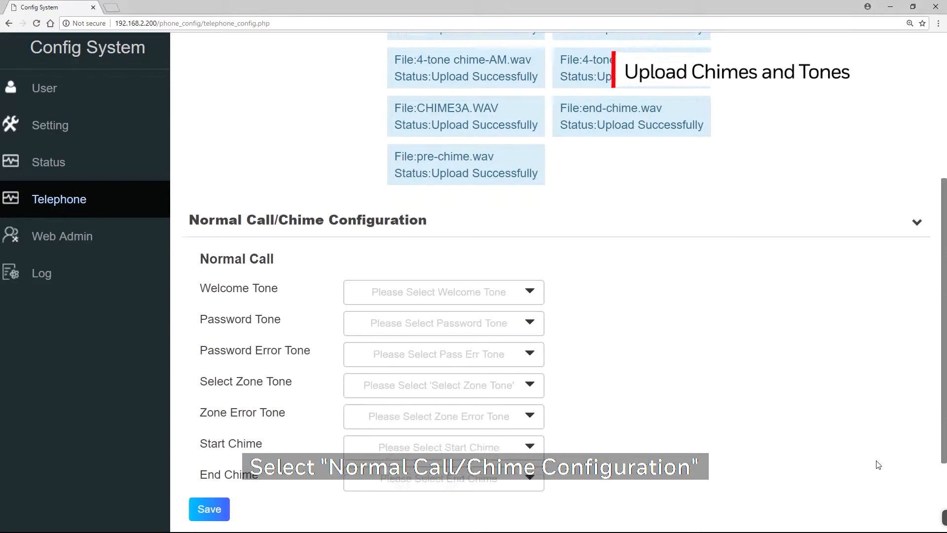
scroll(down, 3)
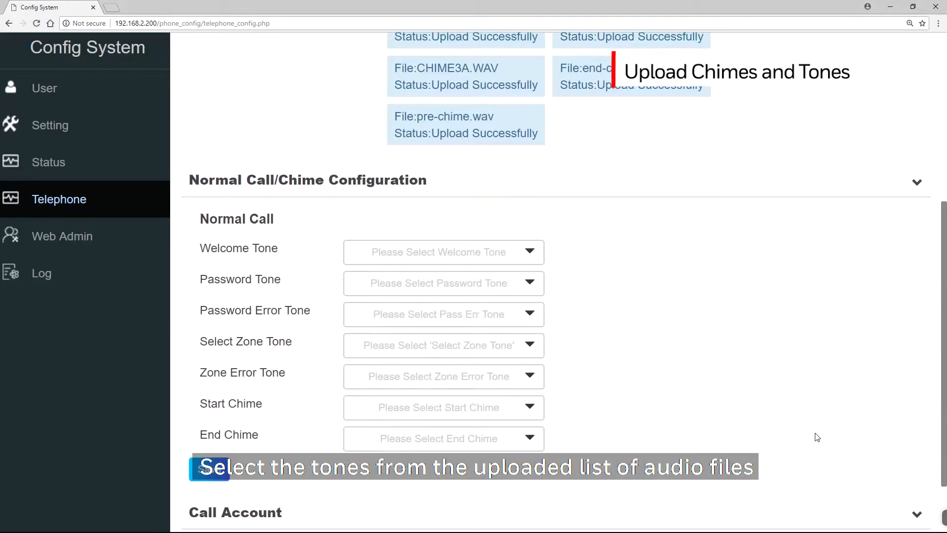
mouse_move(614, 357)
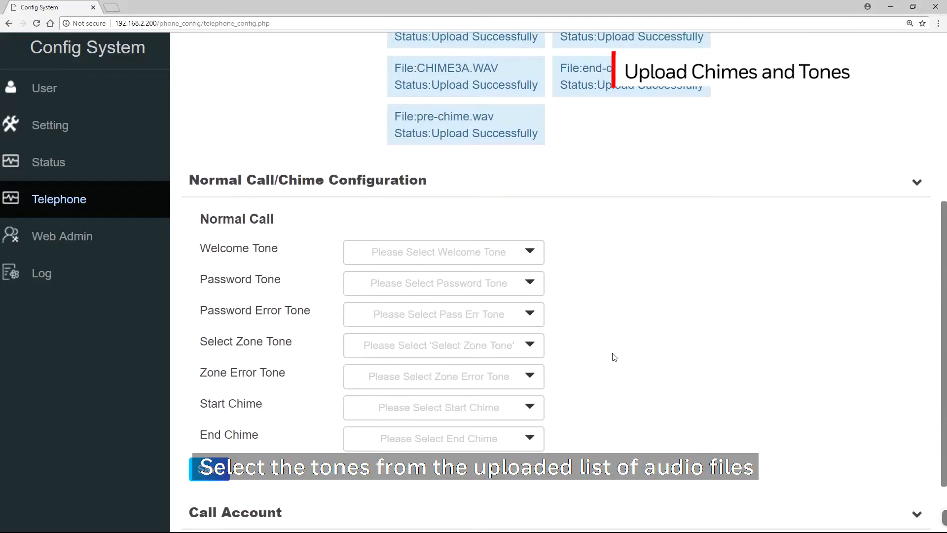
click(443, 252)
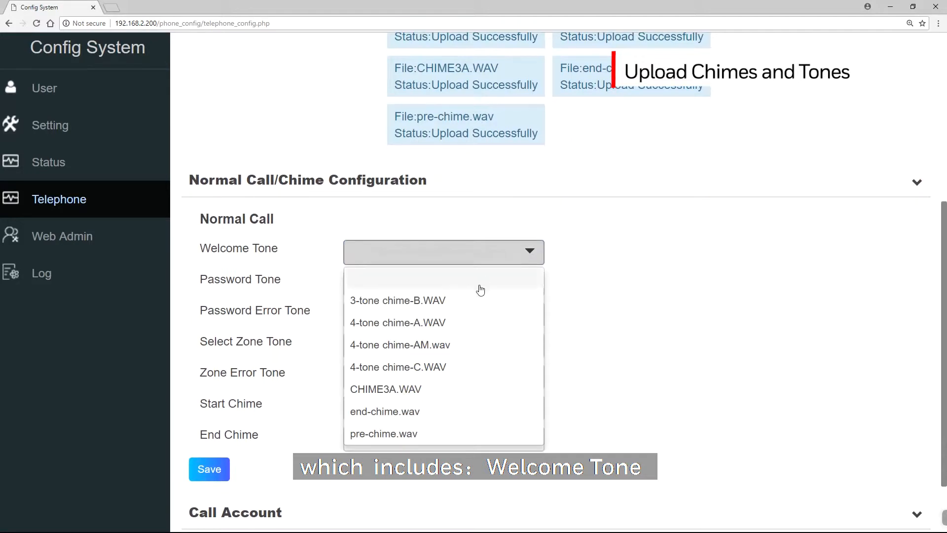
click(397, 300)
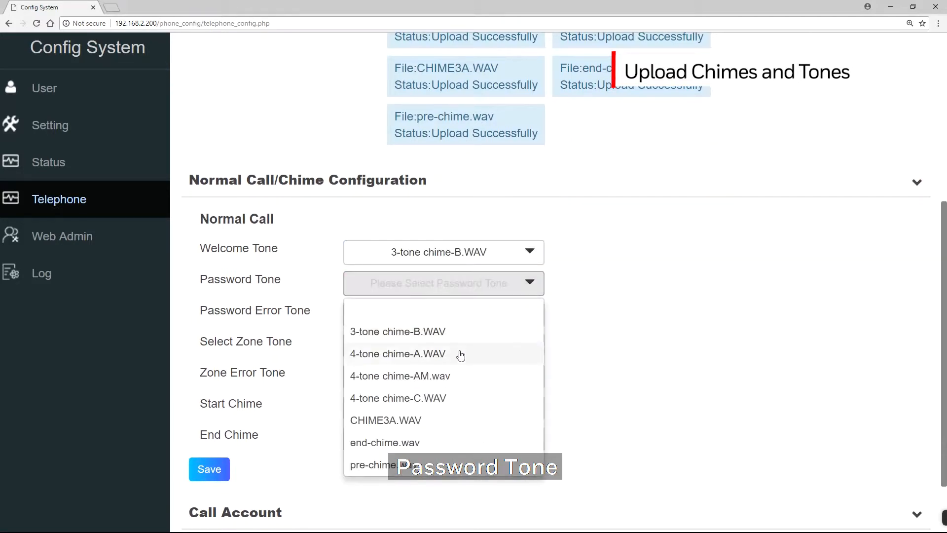
click(397, 353)
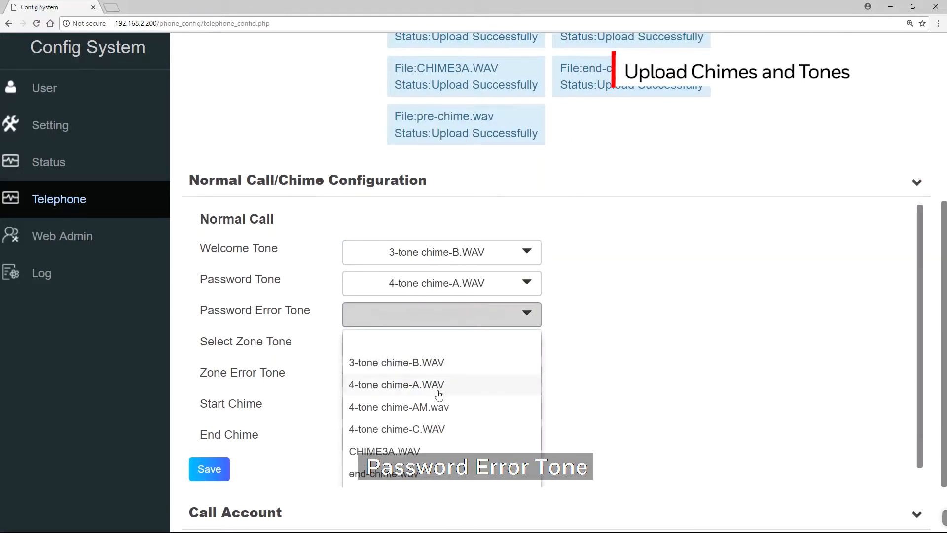
click(398, 406)
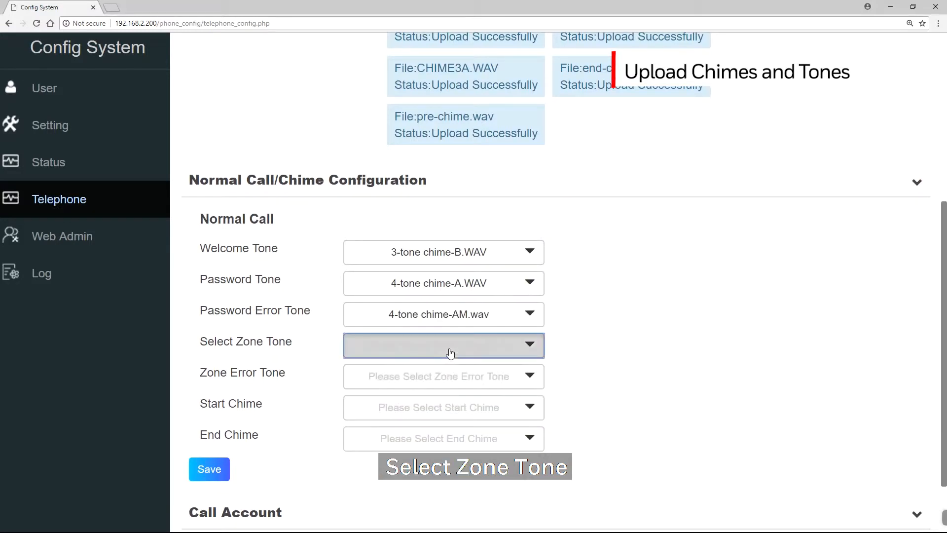
- Set the zone error tone to CHIME3A.WAV and the end chime to end-chime.wav
click(443, 345)
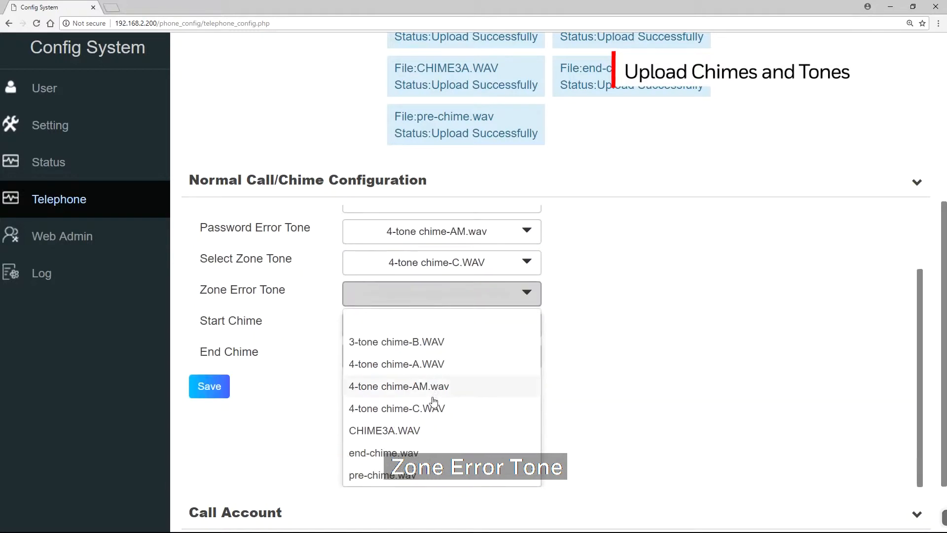
click(384, 430)
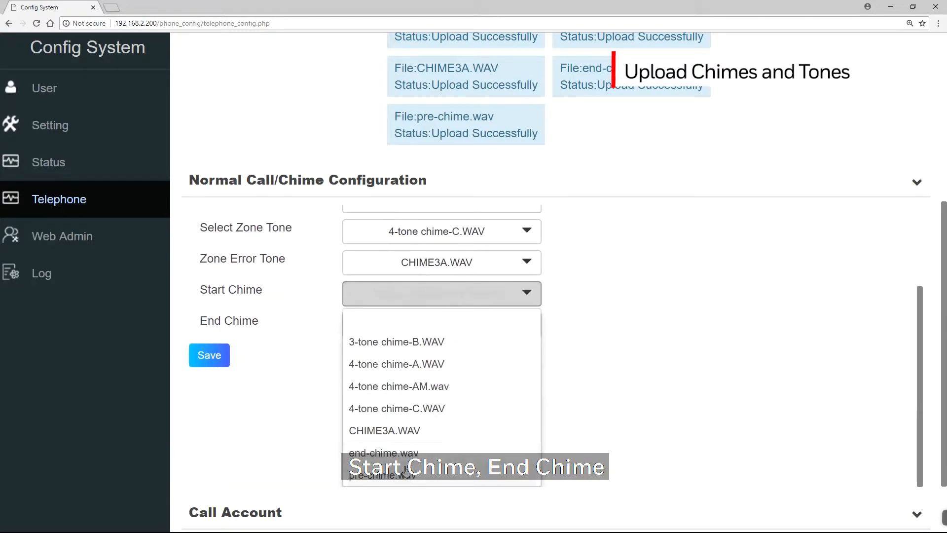
click(381, 474)
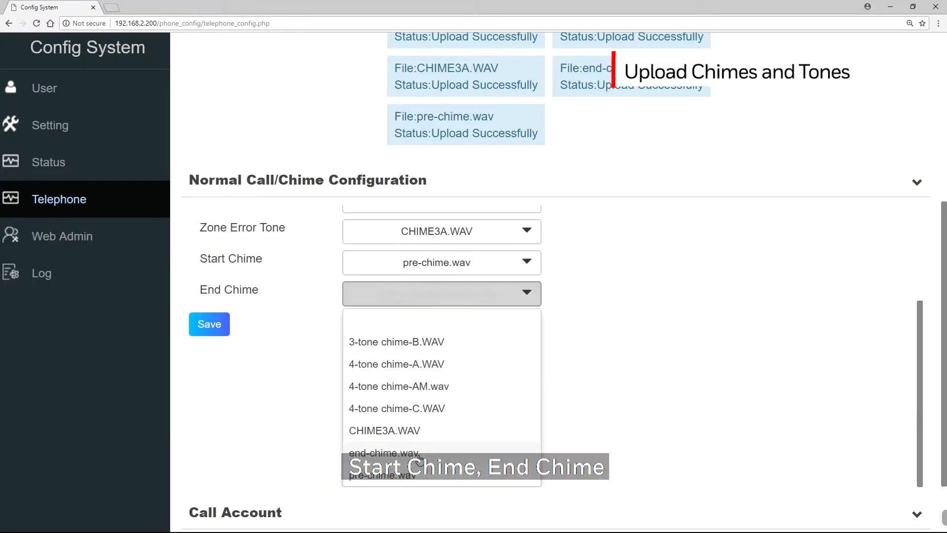
click(383, 452)
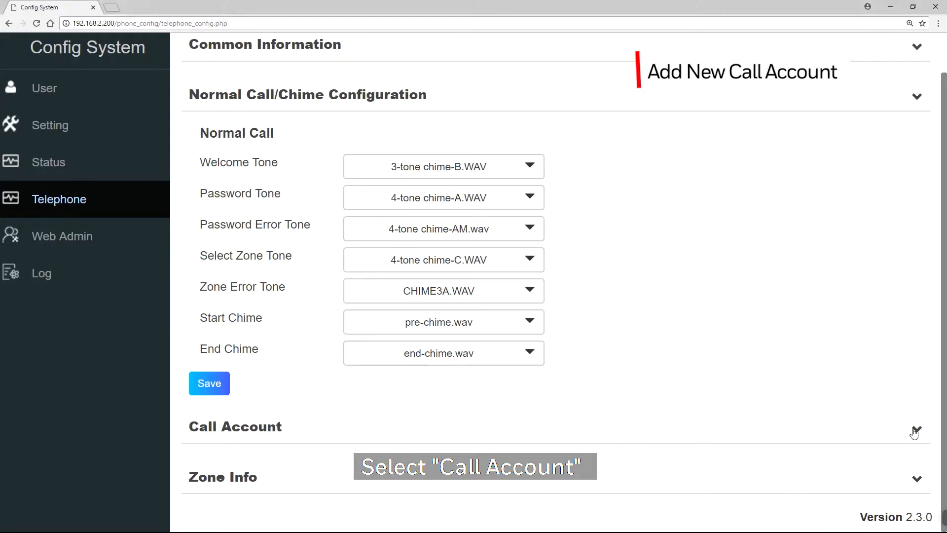
click(914, 432)
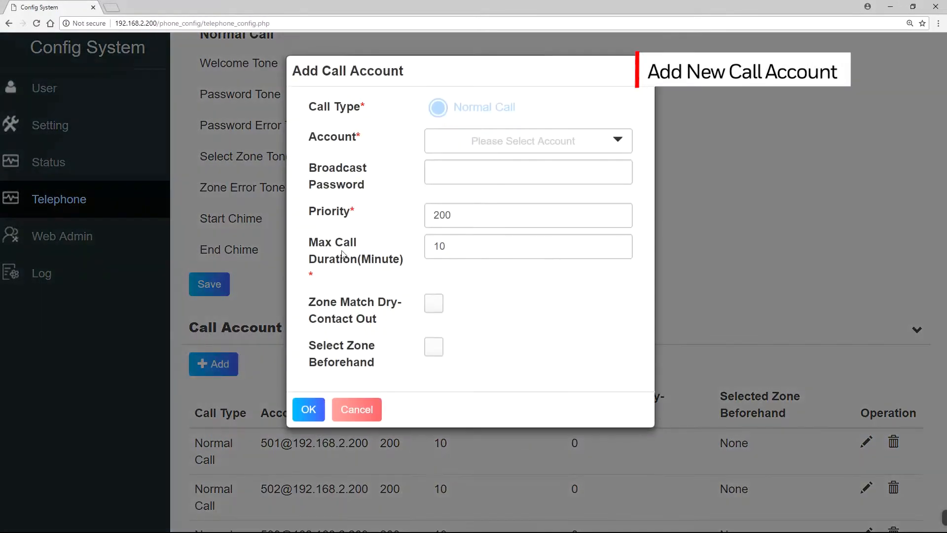
click(526, 140)
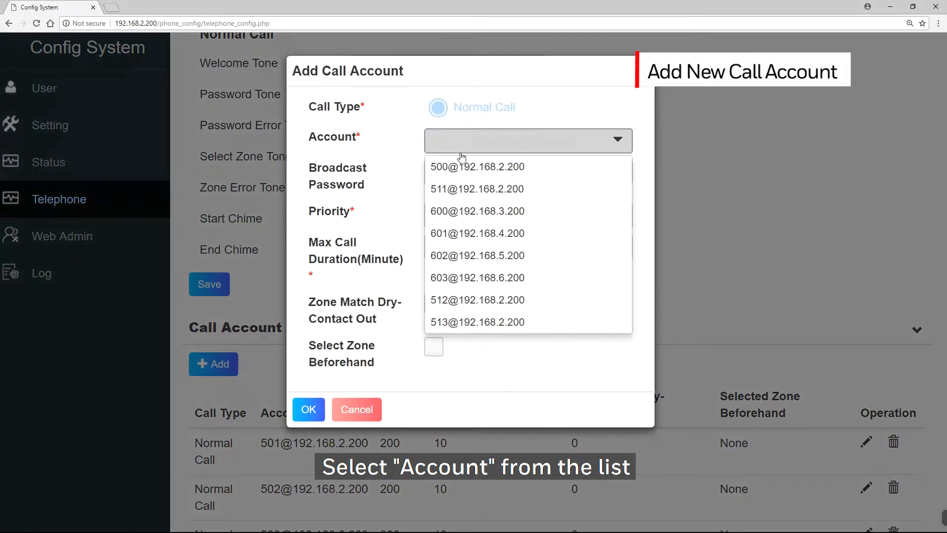
click(477, 189)
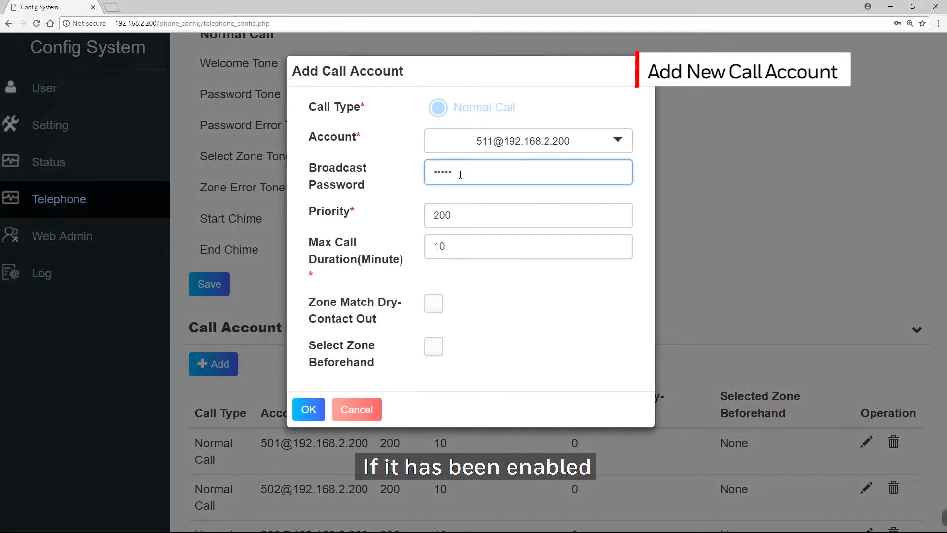
text(•)
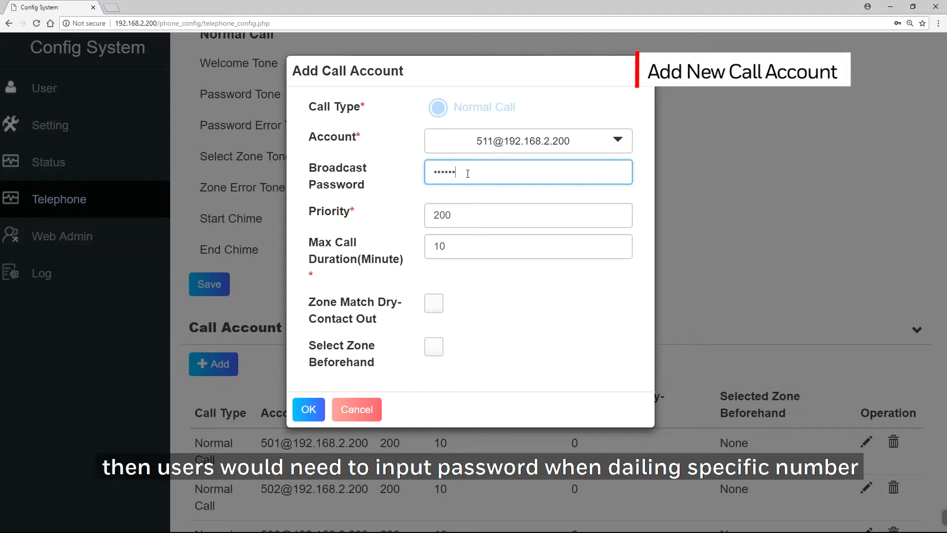
mouse_move(473, 197)
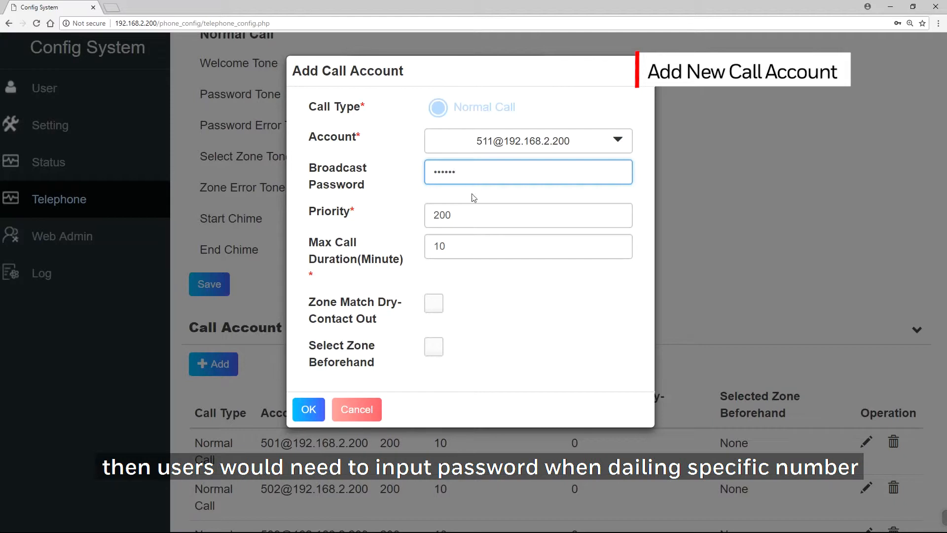
click(527, 215)
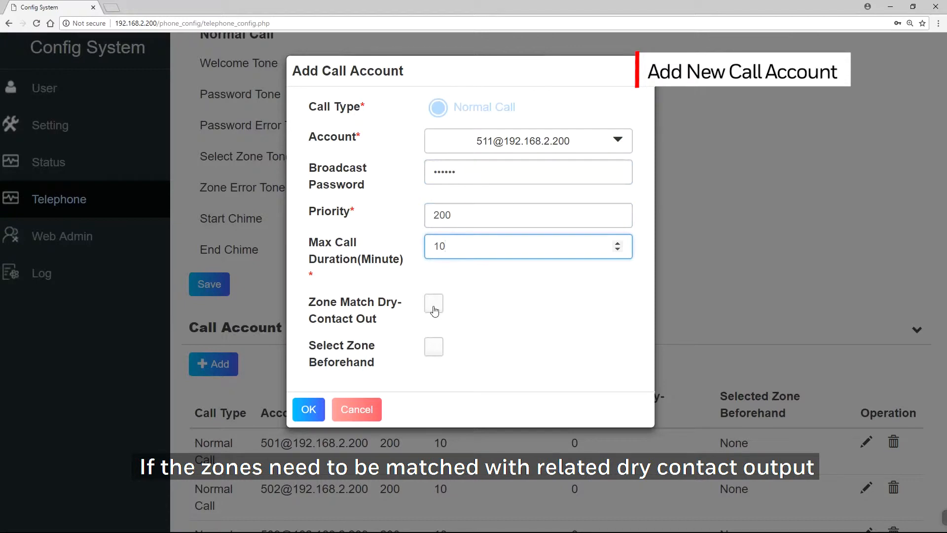
click(433, 304)
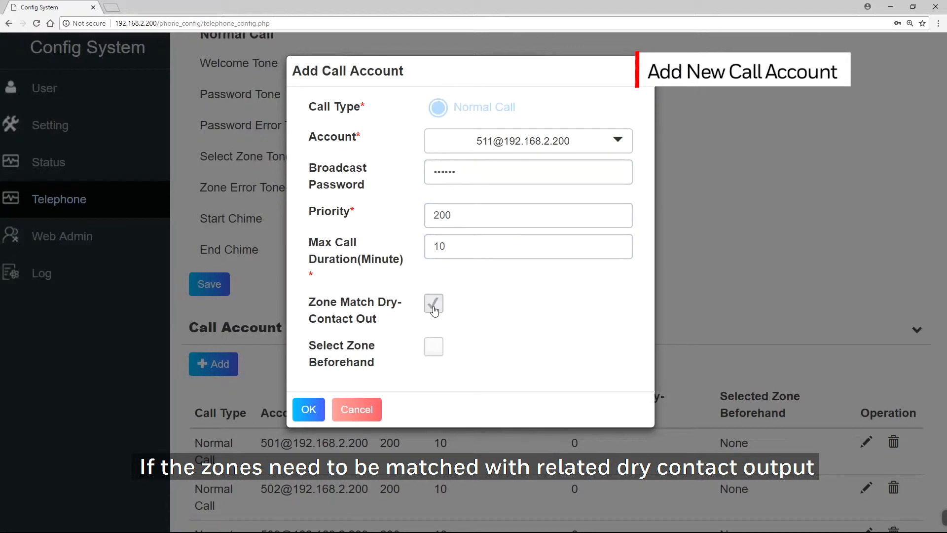
mouse_move(454, 312)
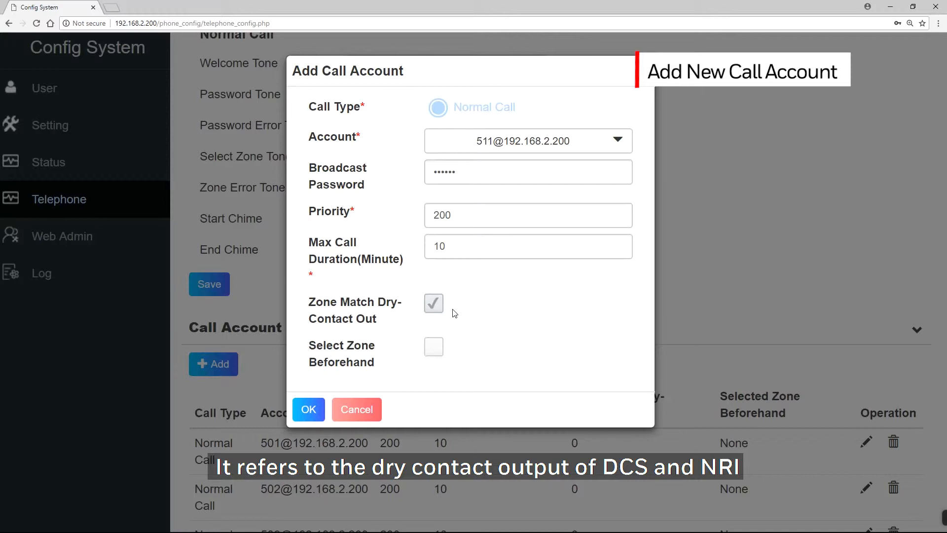
mouse_move(438, 342)
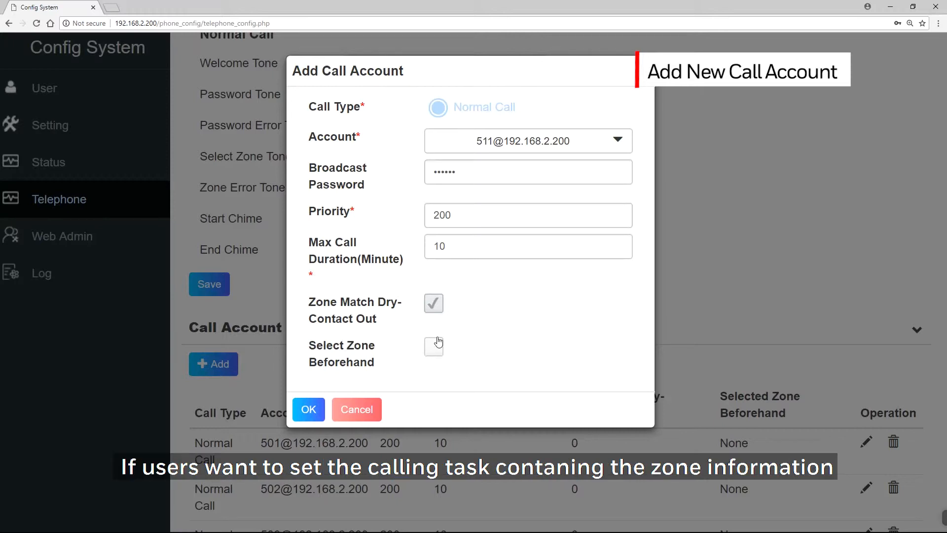
- Preselect all zones ZONE1–ZONE8 for account 511 and save the call account
click(433, 345)
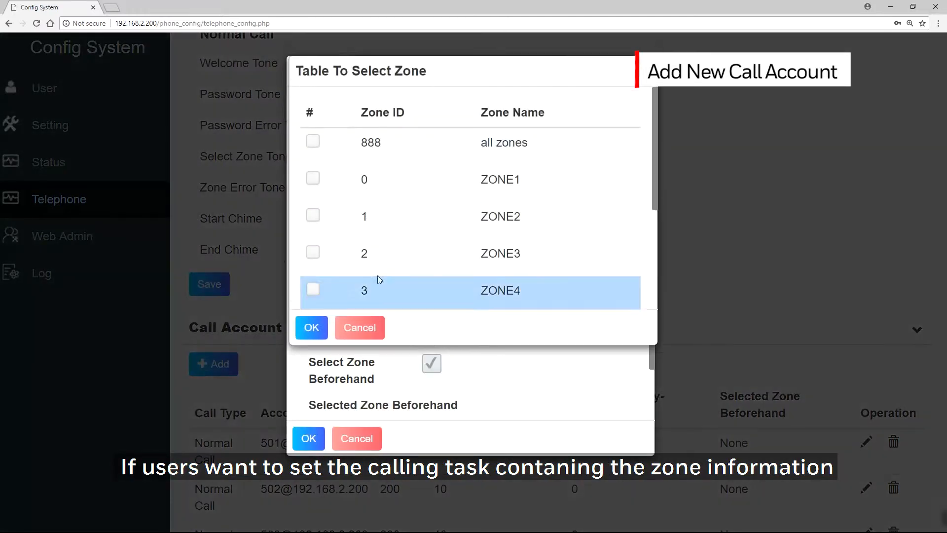
click(312, 142)
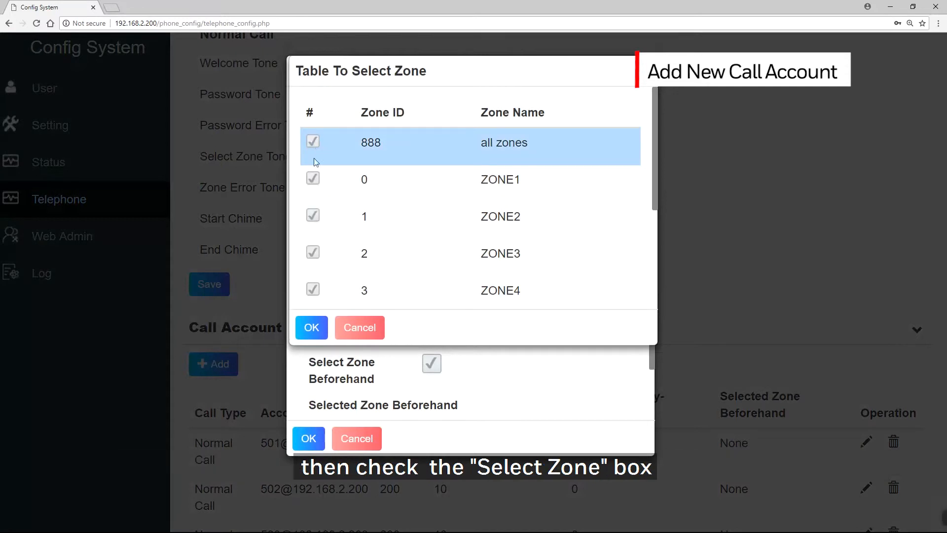
scroll(down, 3)
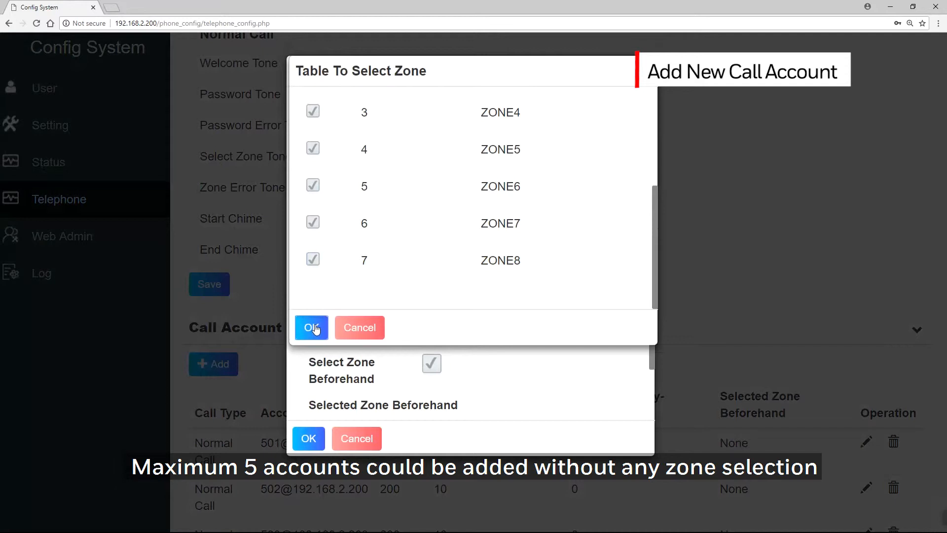
click(311, 328)
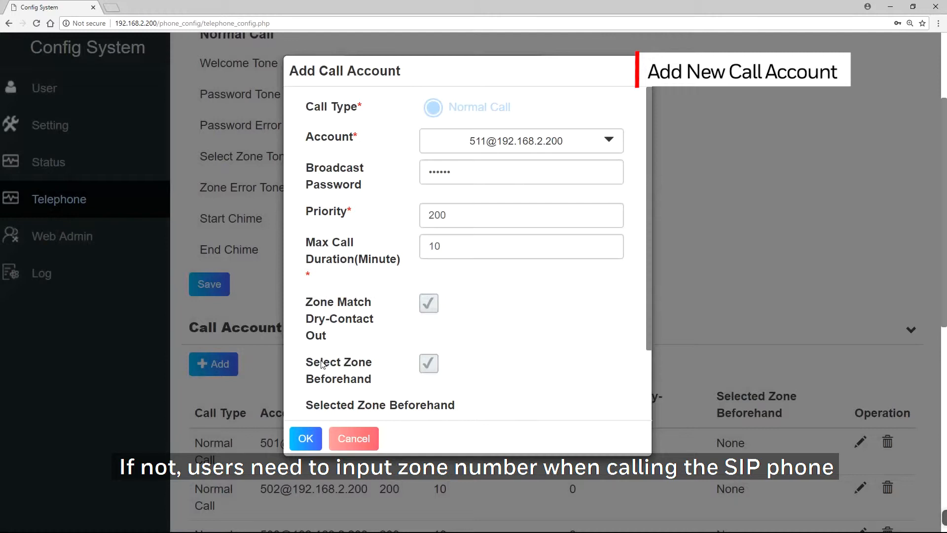
mouse_move(304, 408)
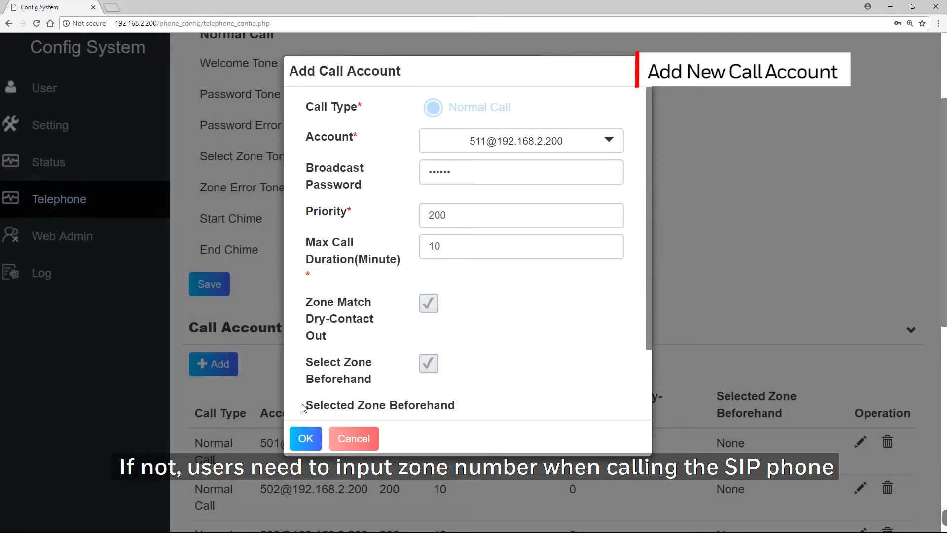
click(306, 438)
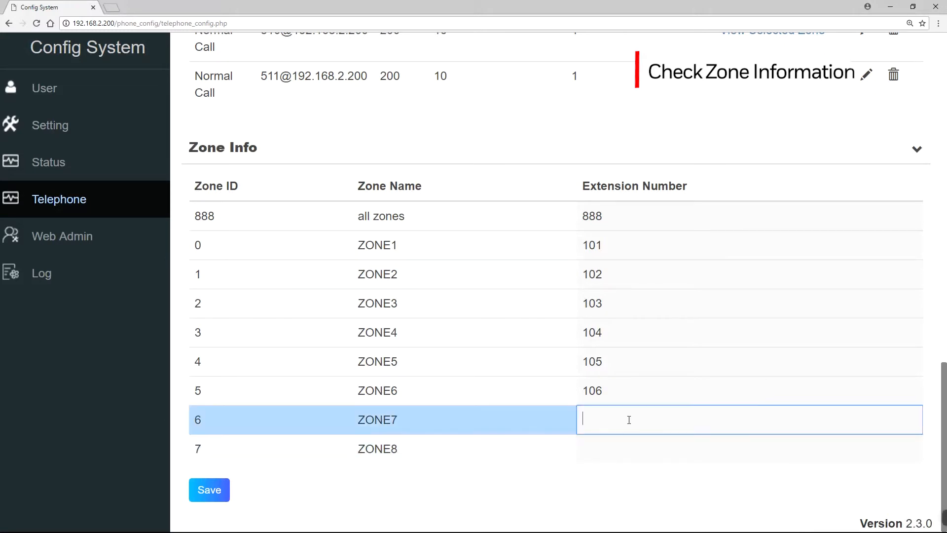
- Give ZONE7 extension 107 and all zones extension 123, then review the revision log
text(107)
click(749, 448)
text(108)
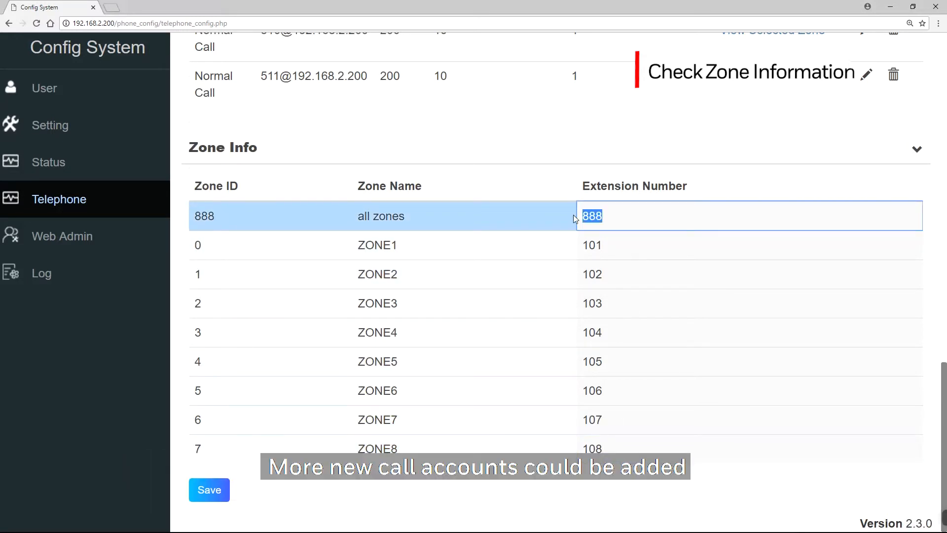
text(123)
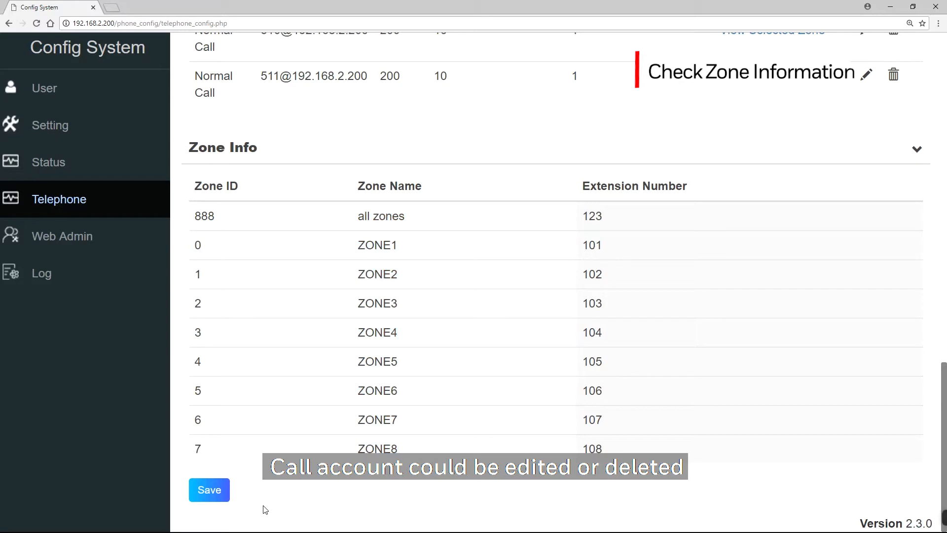
click(41, 273)
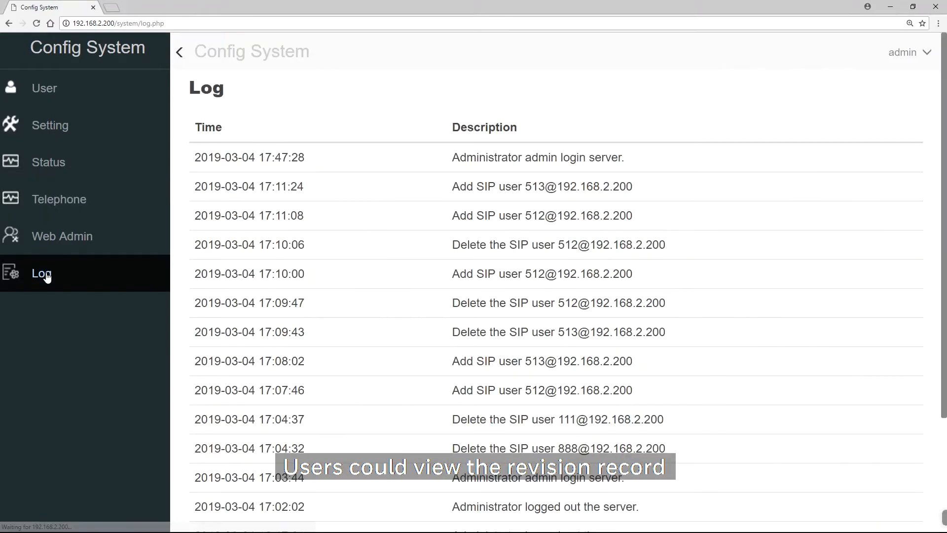
scroll(down, 3)
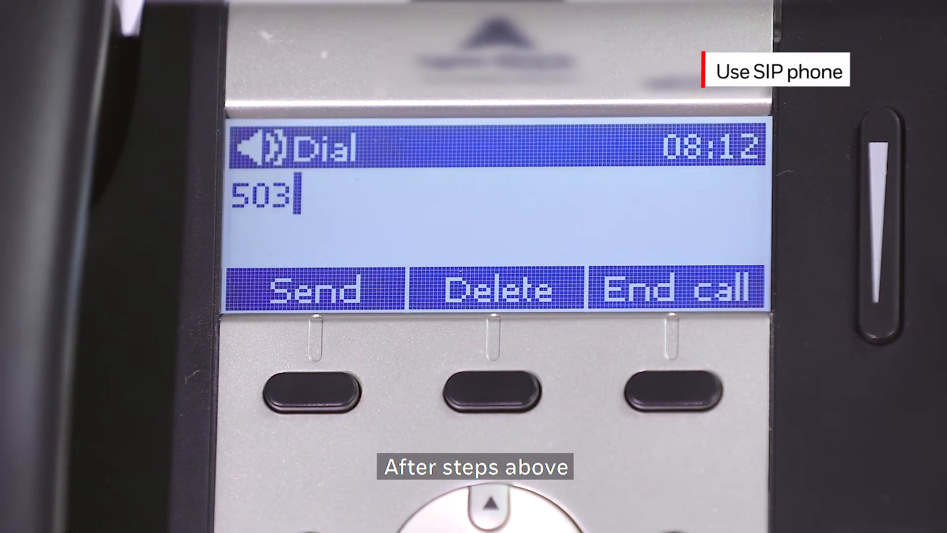
- Place the call to extension 503 from the SIP phone
click(313, 396)
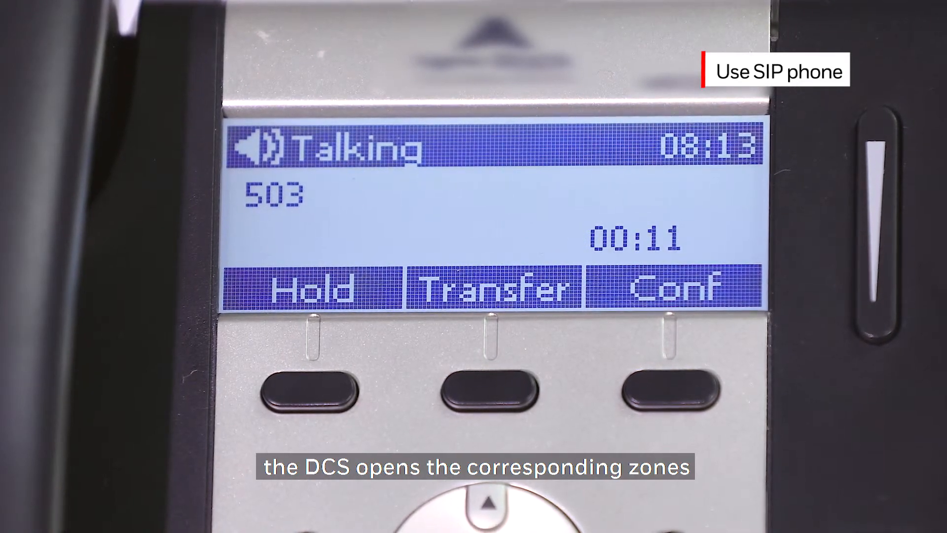